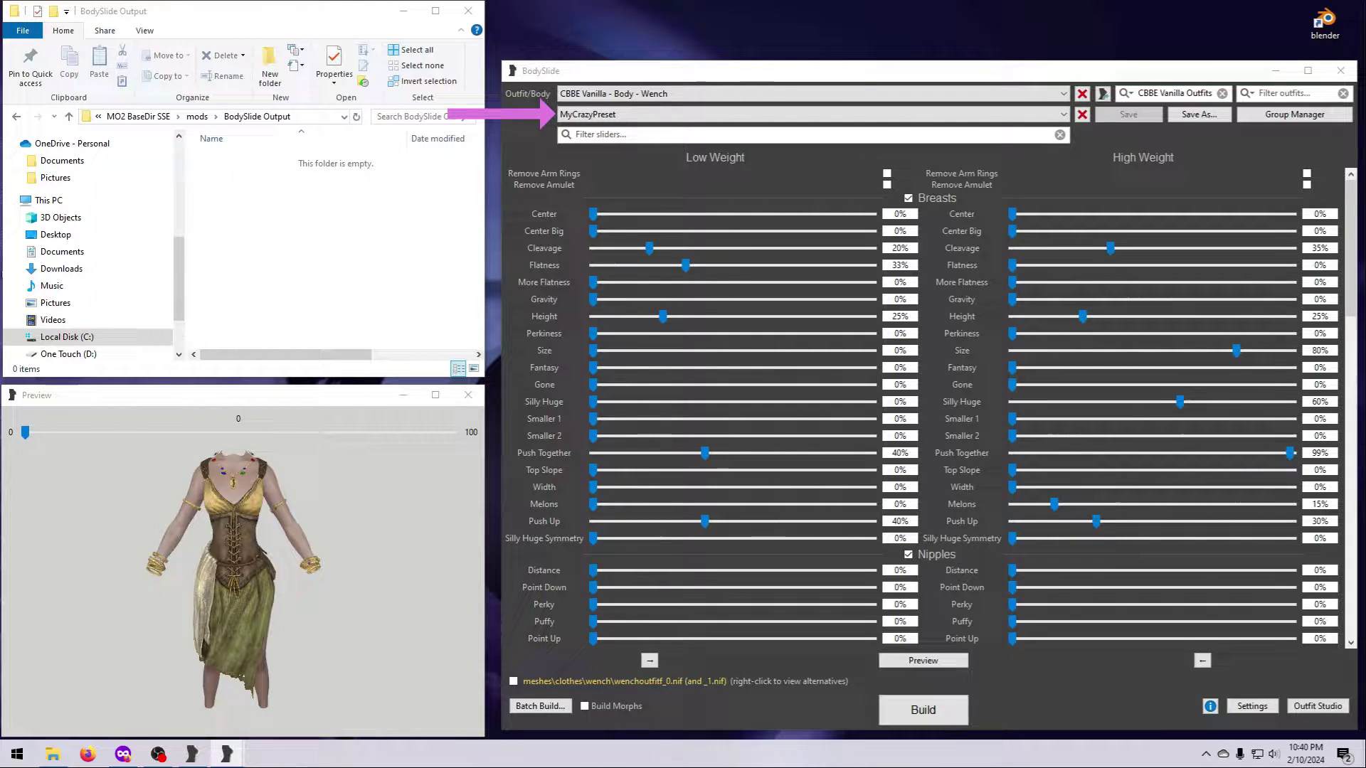
Build the CBBE Vanilla Wench outfit with MyCrazyPreset and open the output meshes folder
click(922, 709)
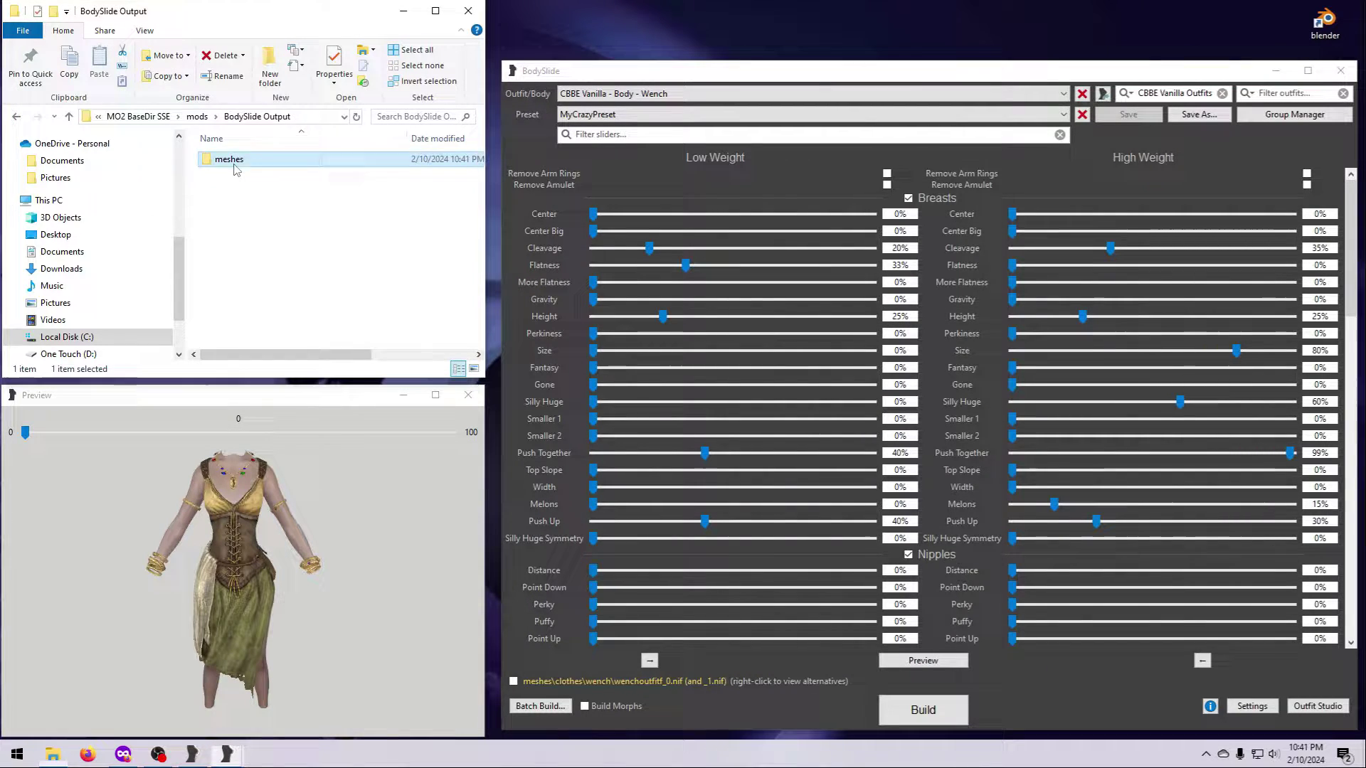
double_click(228, 158)
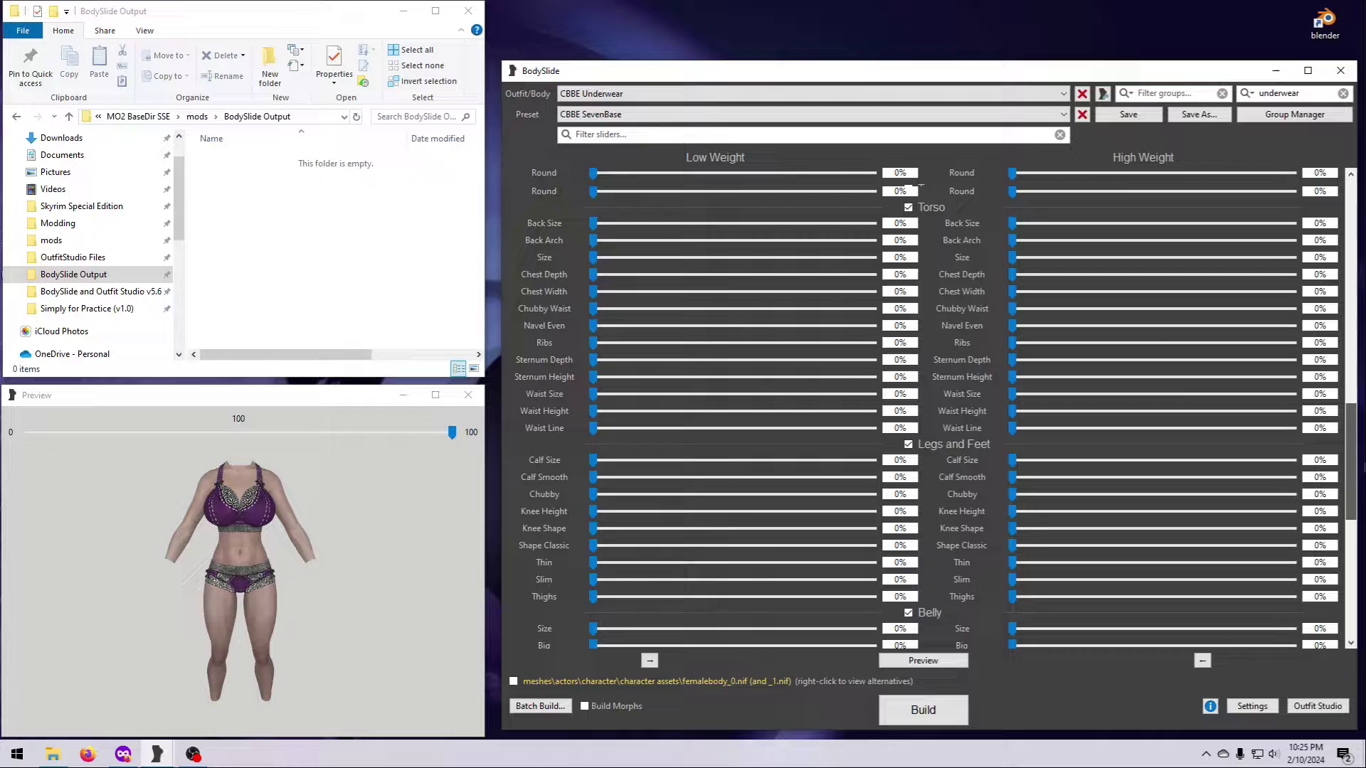
scroll(down, 3)
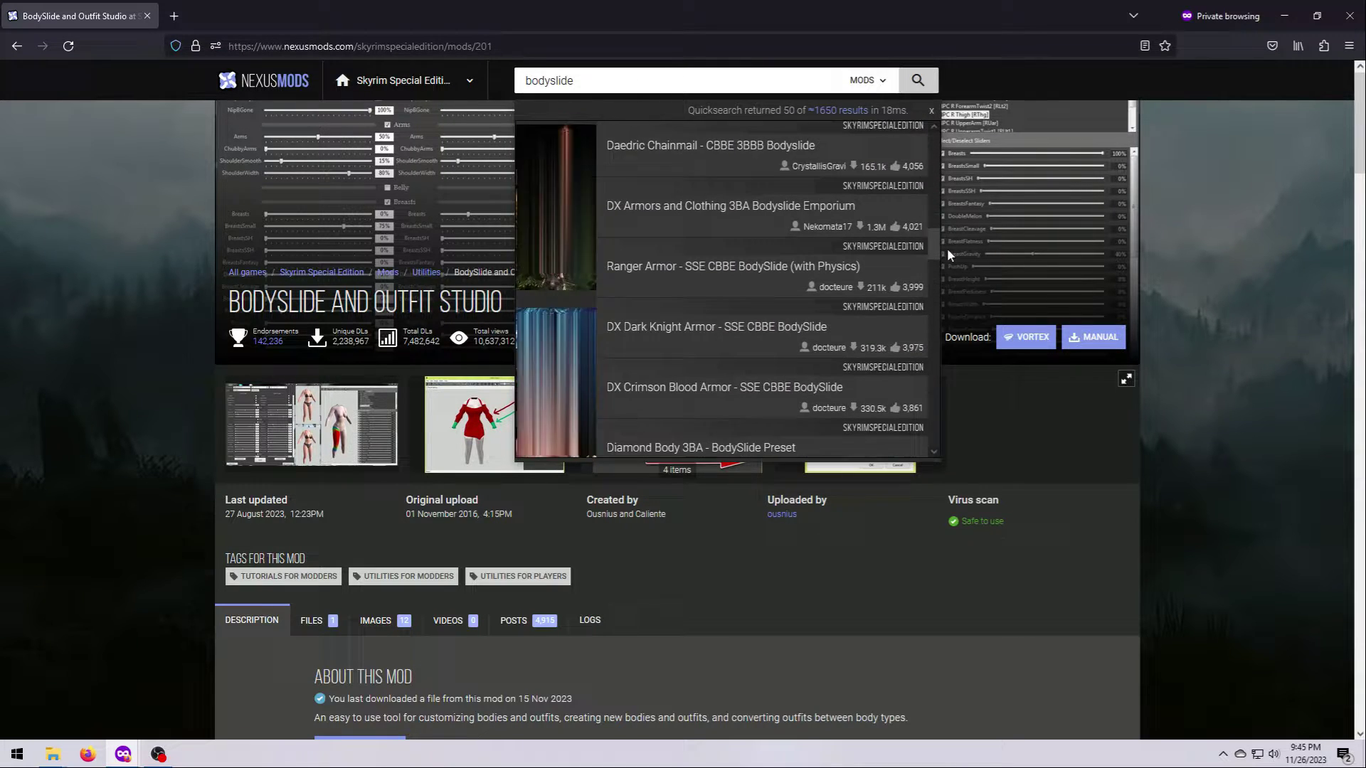
Scroll the bodyslide search results on the BodySlide and Outfit Studio Nexus page
scroll(down, 3)
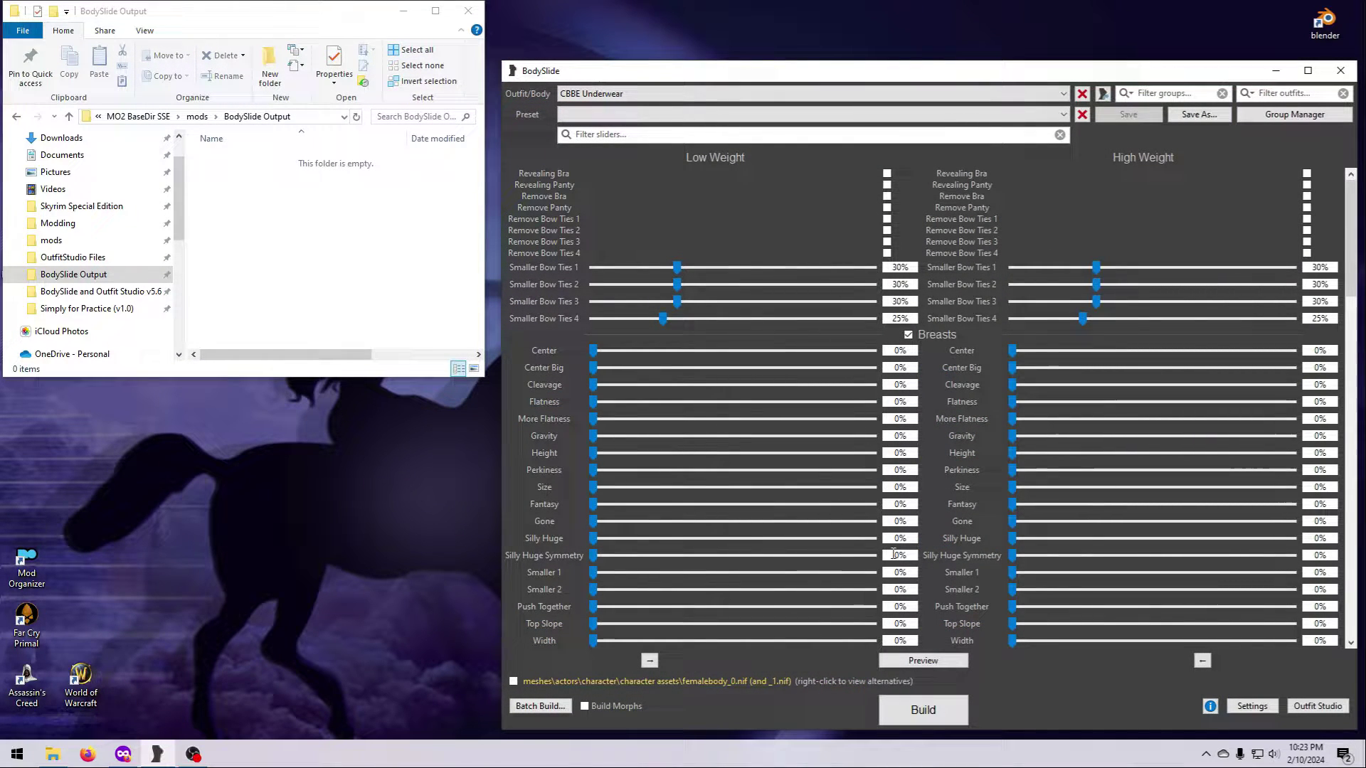
click(1036, 93)
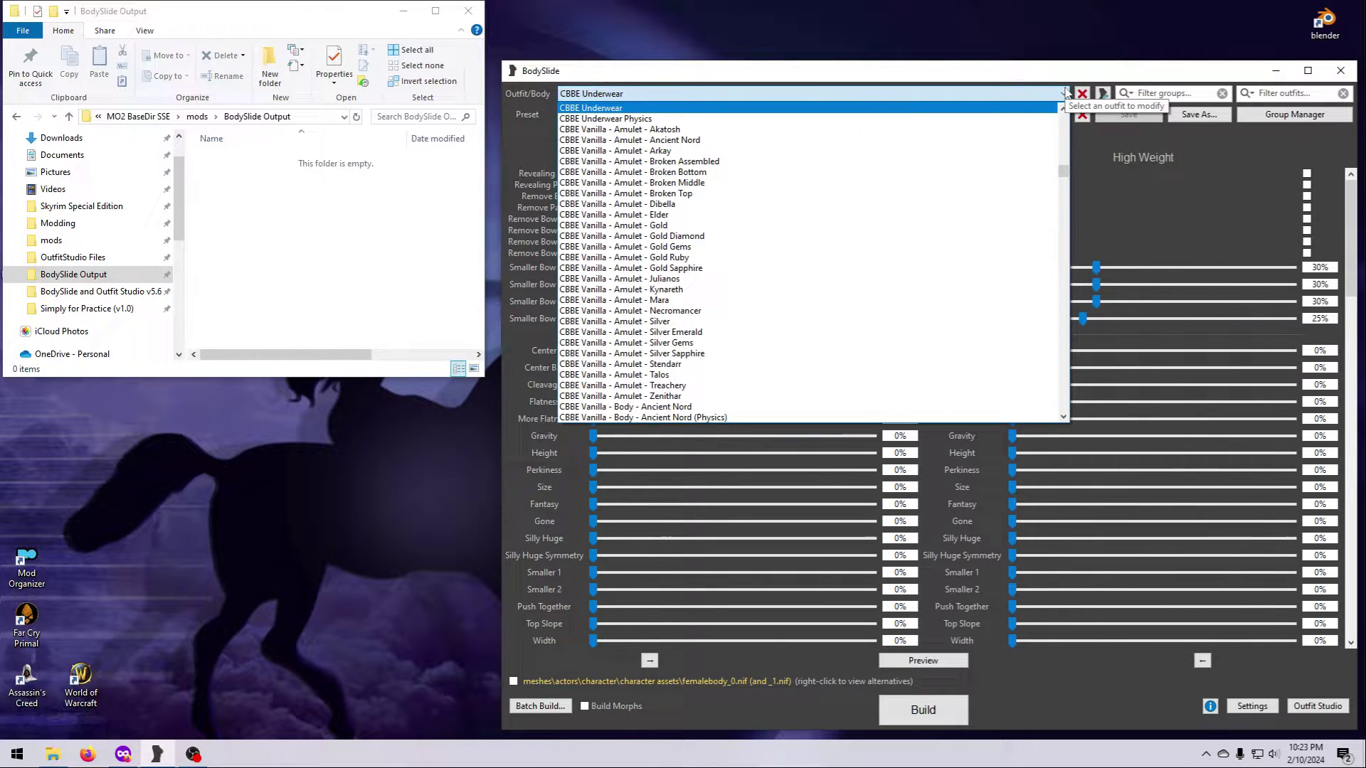
click(1062, 113)
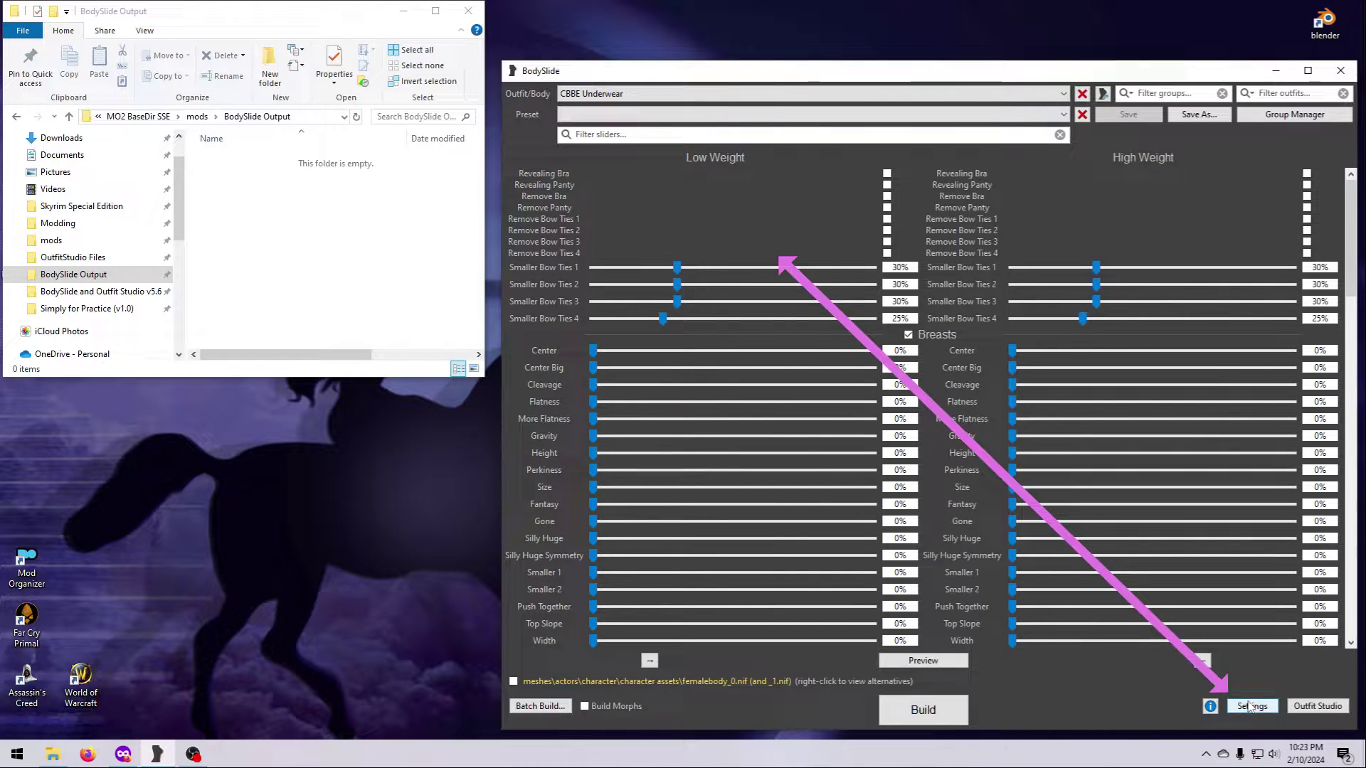
click(1251, 705)
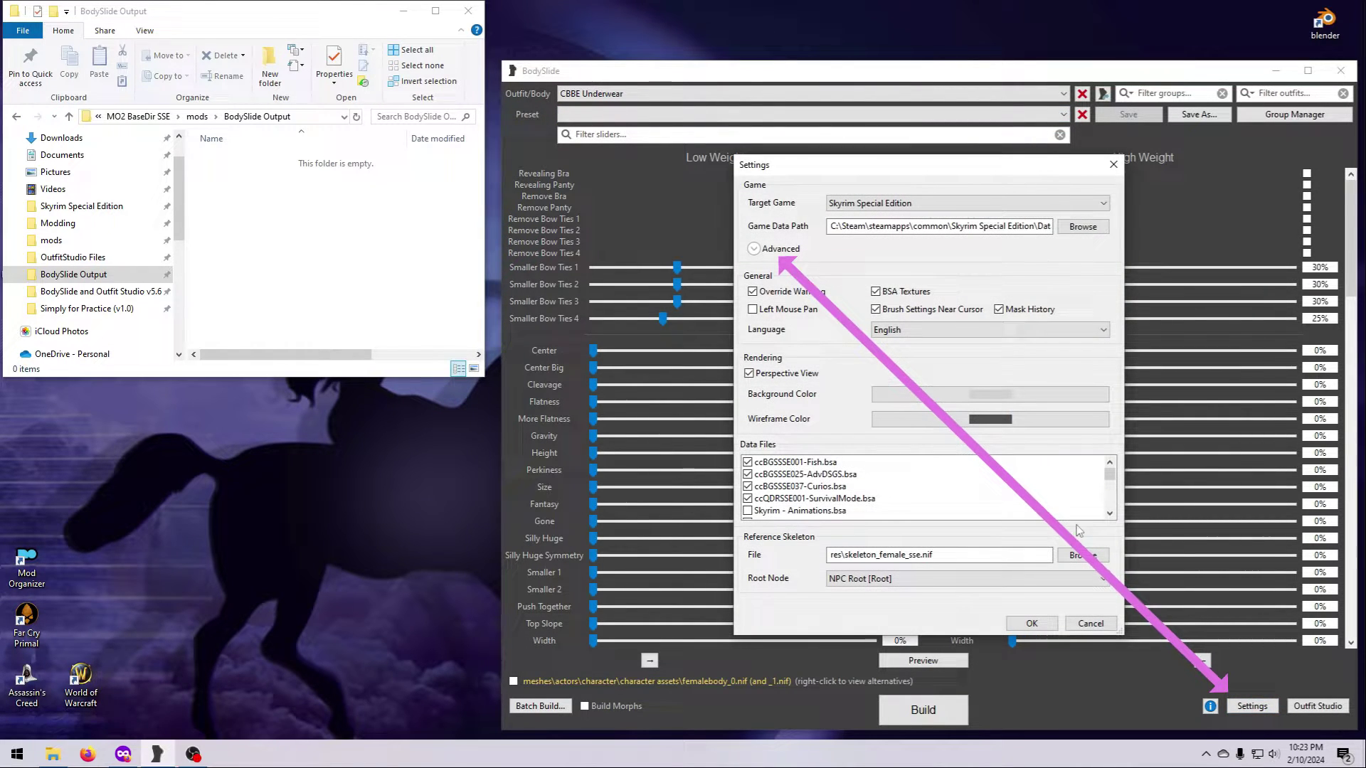
click(753, 248)
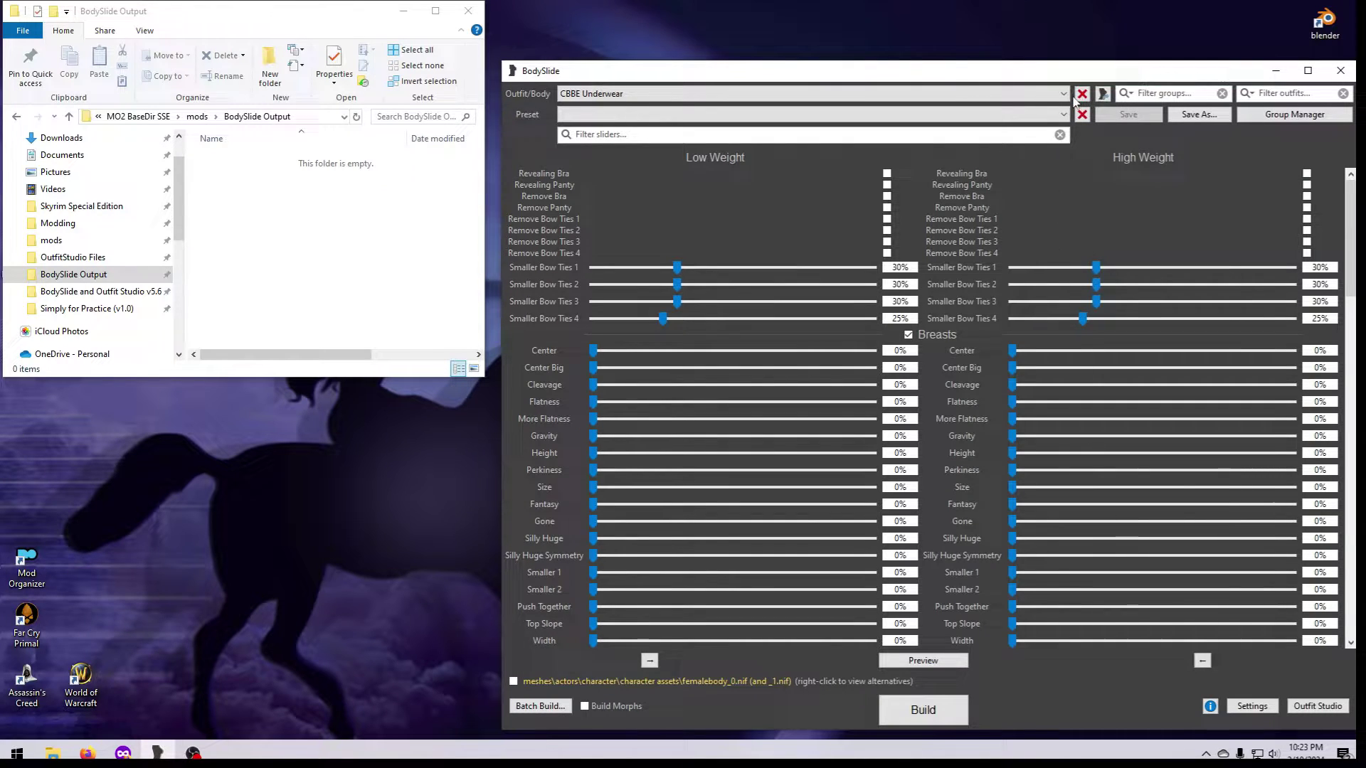
Load the CBBE Vanilla - Body - Vaermina entry from the outfit/body list
click(1060, 94)
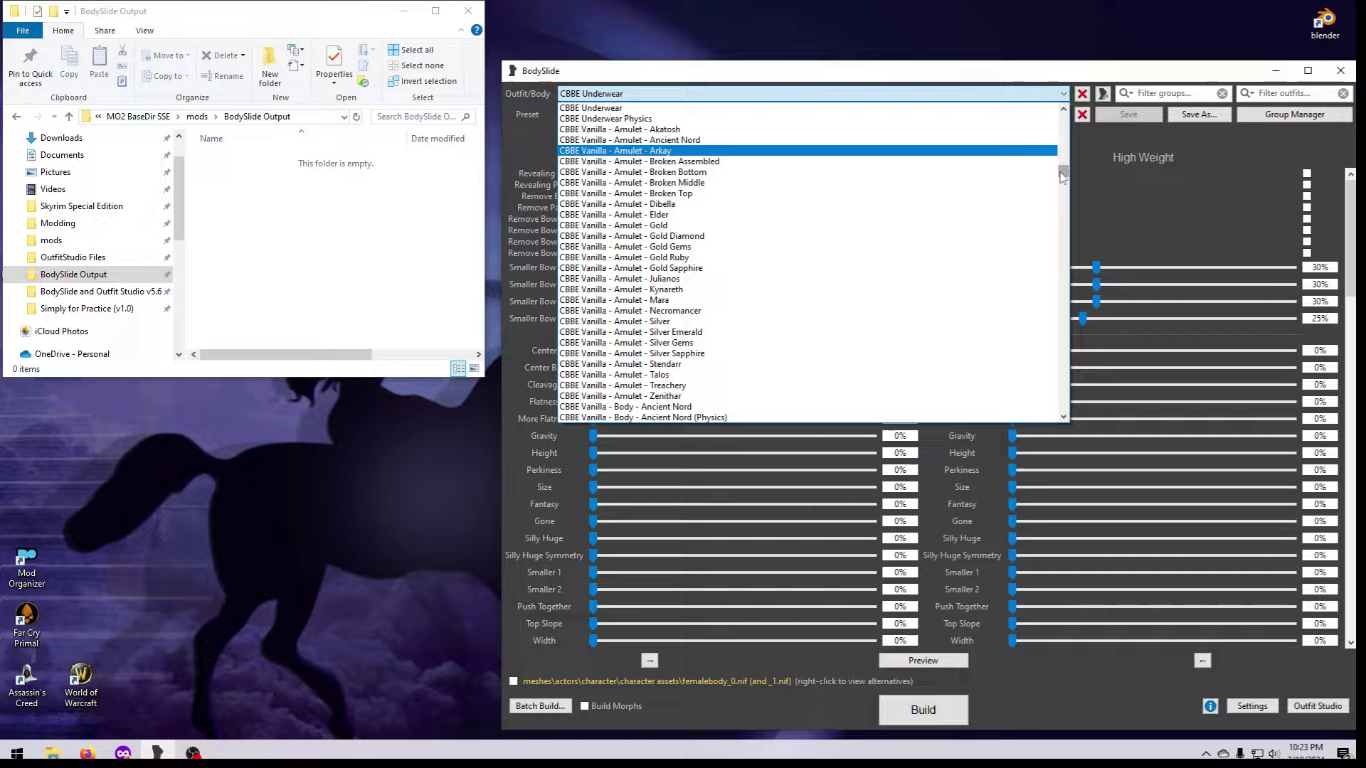
scroll(down, 3)
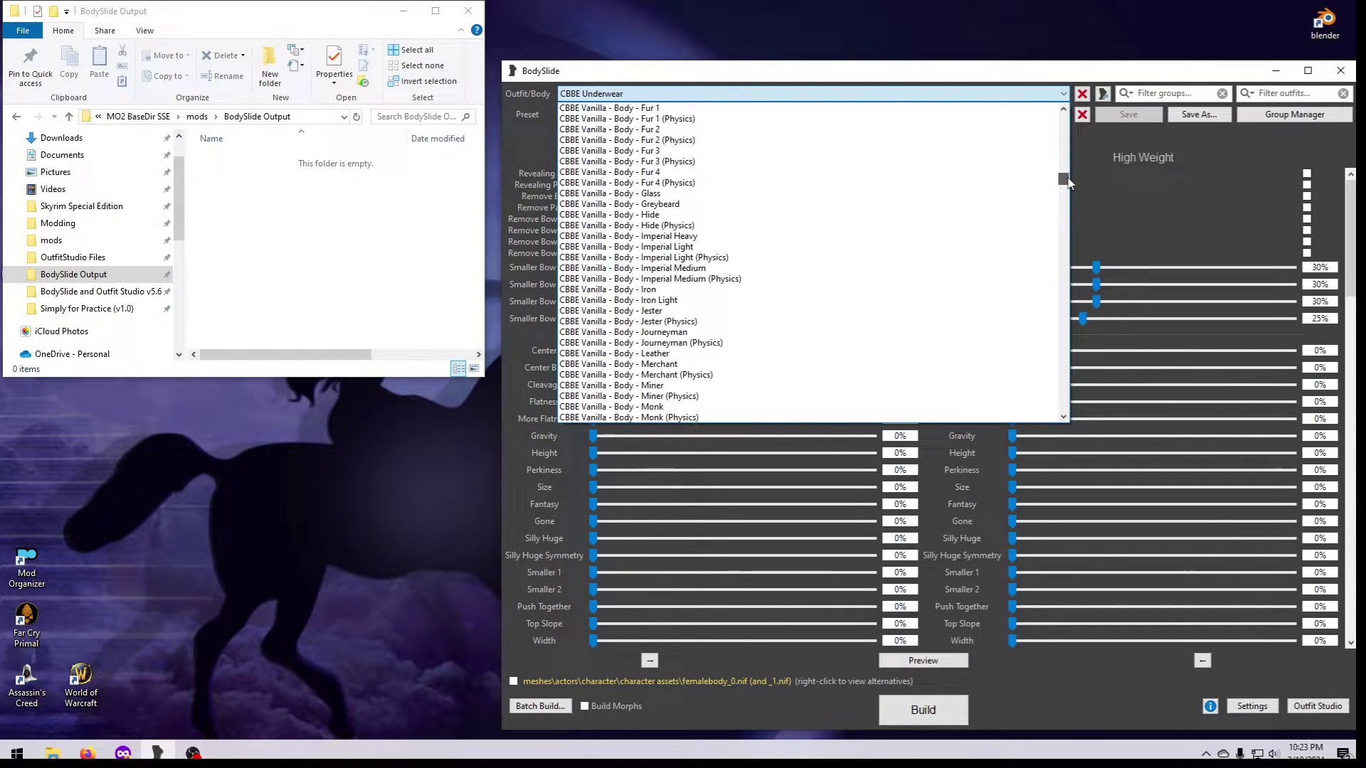
scroll(down, 3)
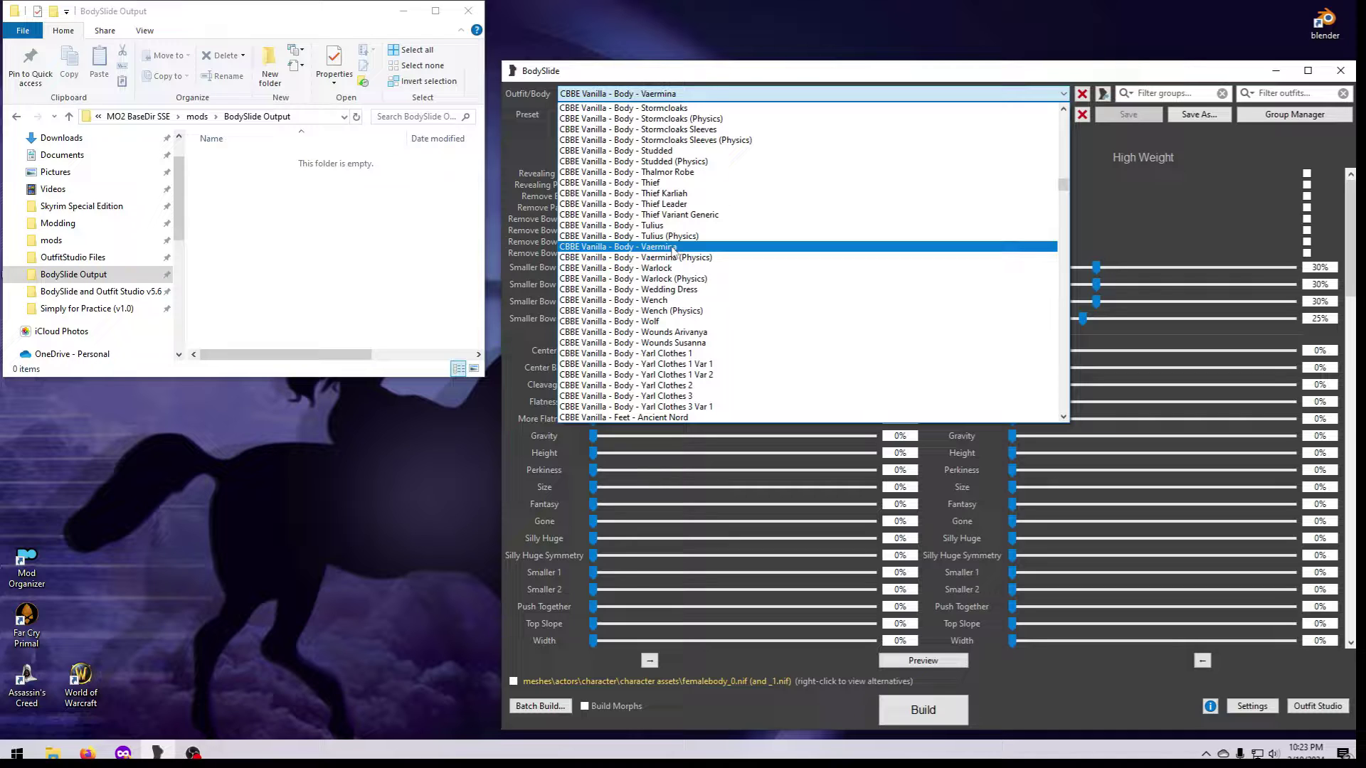
click(618, 247)
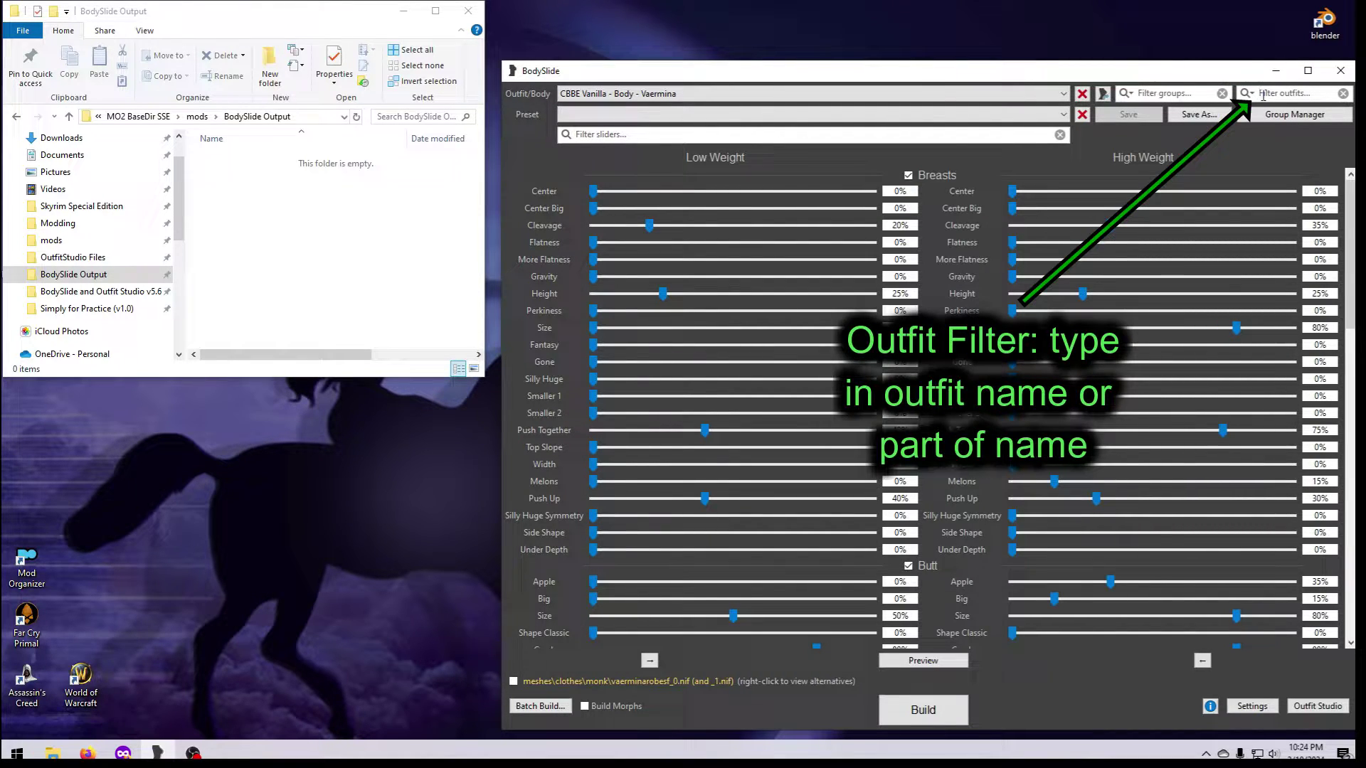
Filter the outfits by 'underwear' and select CBBE Underwear
text(underwear)
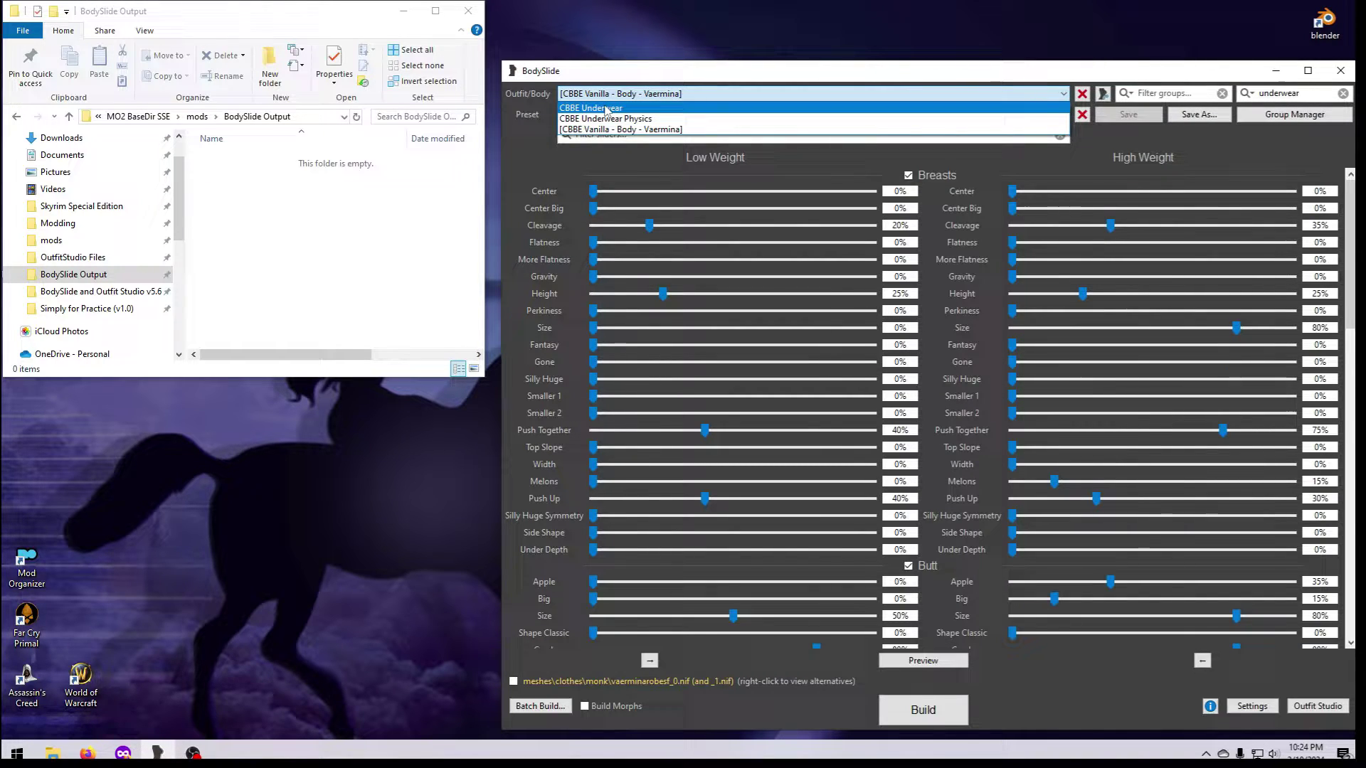
click(589, 107)
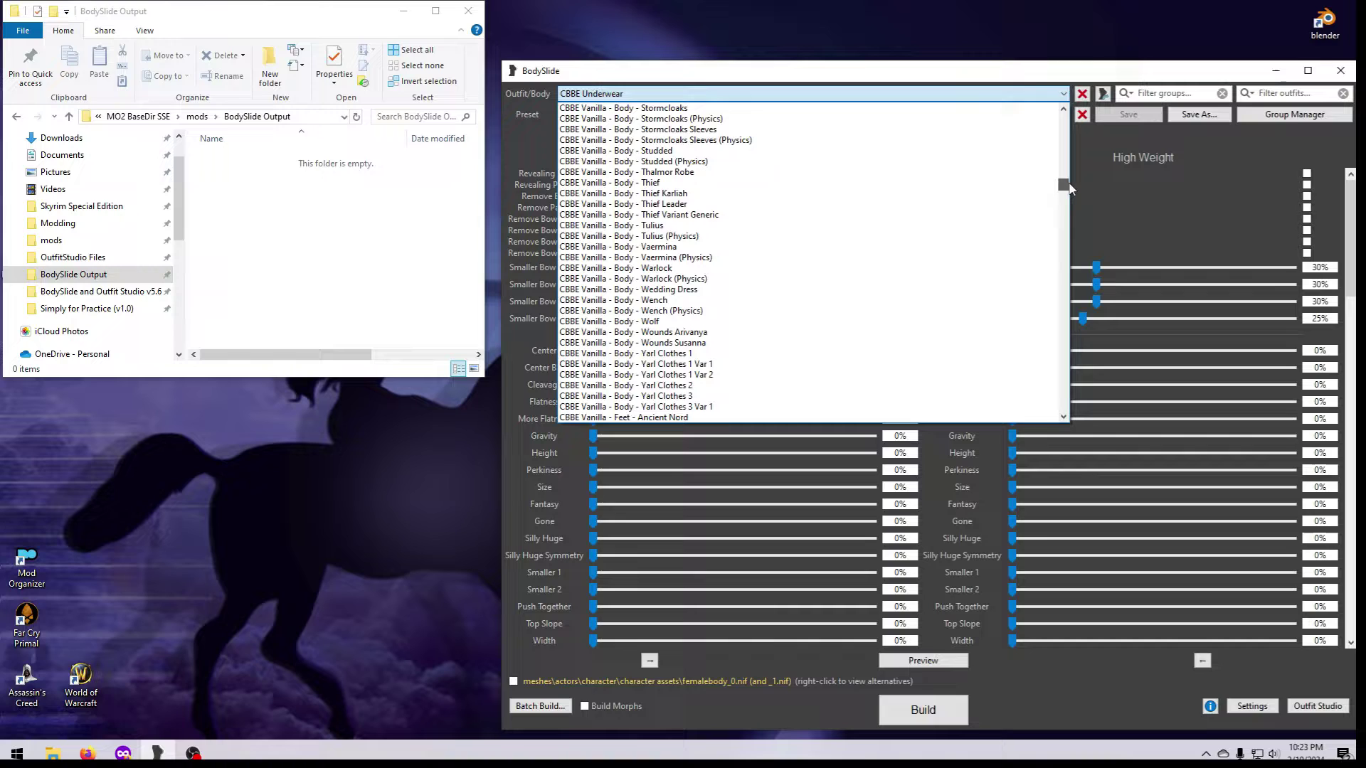
click(617, 247)
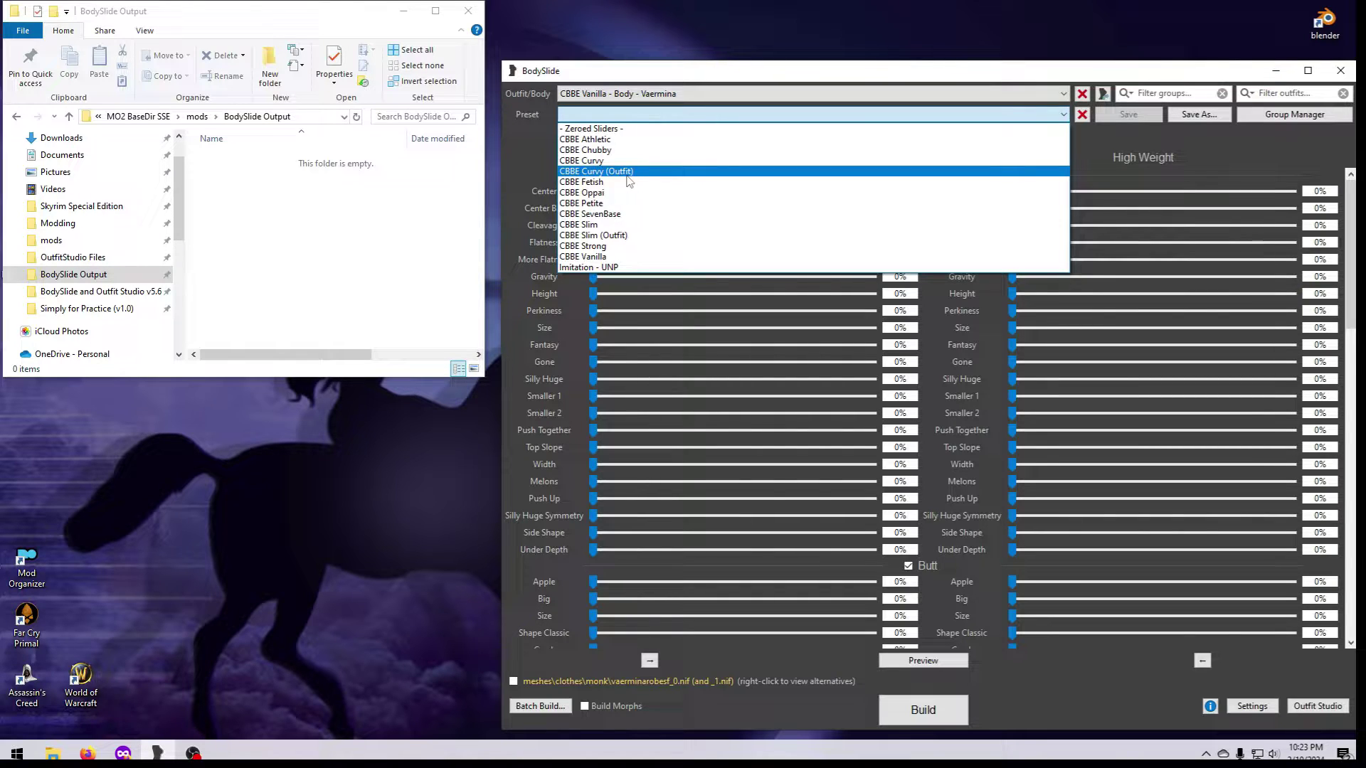
Apply the CBBE Curvy (Outfit) preset to CBBE Underwear and show a live preview
click(596, 170)
text(underwear)
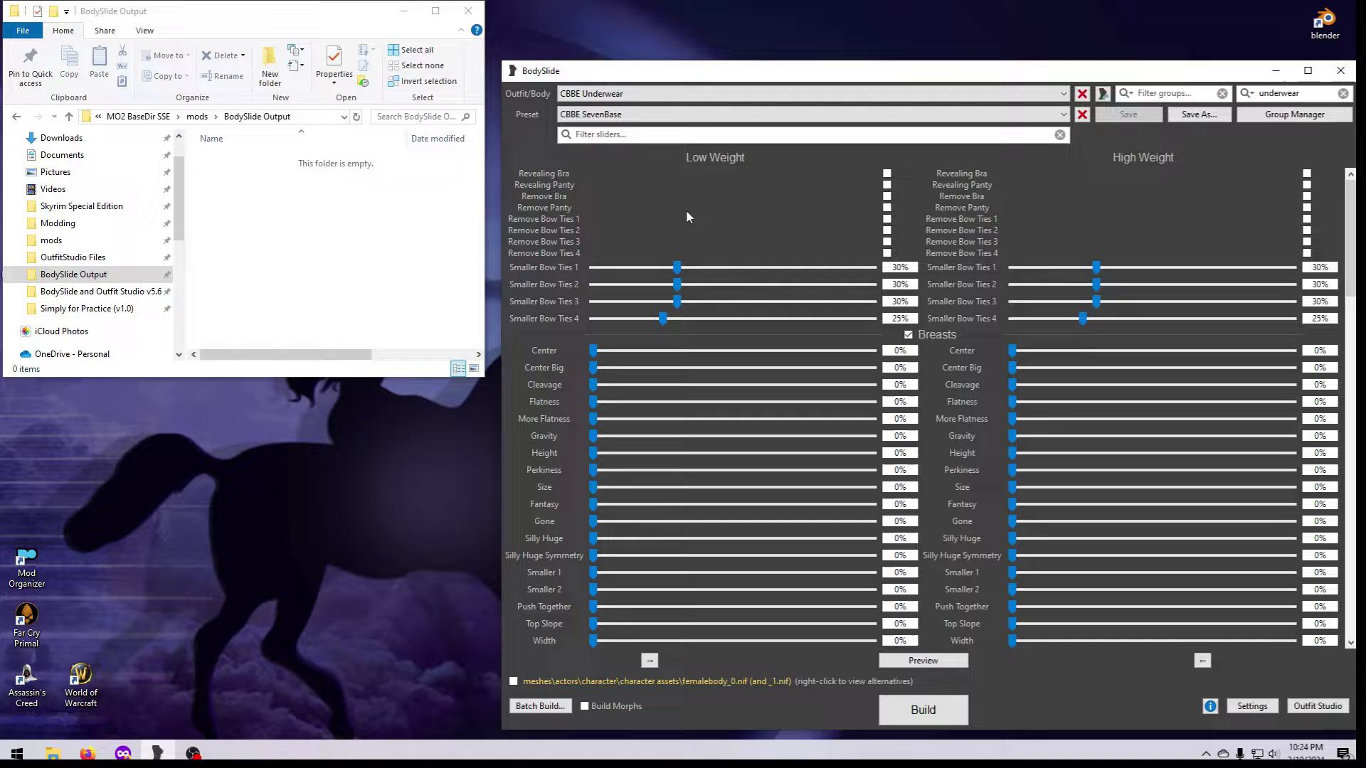
mouse_move(684, 222)
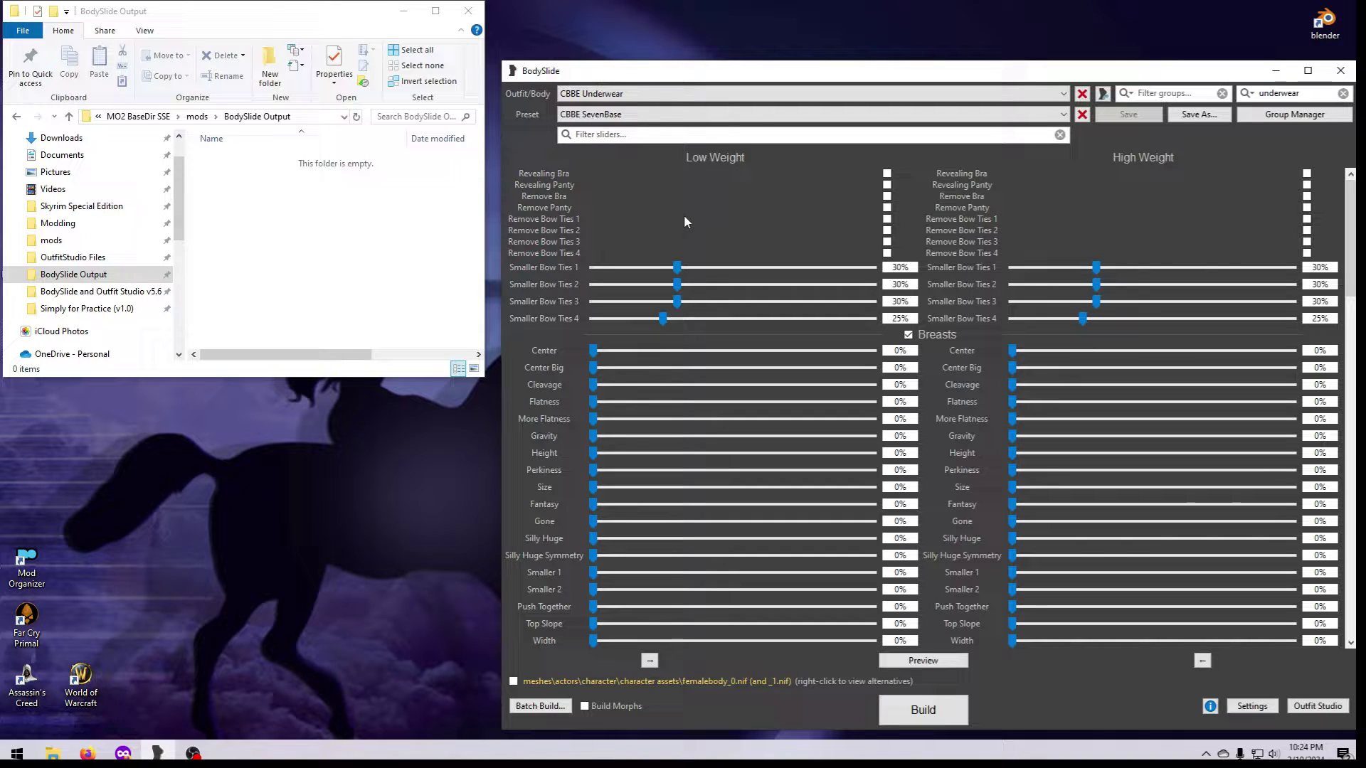
mouse_move(653, 514)
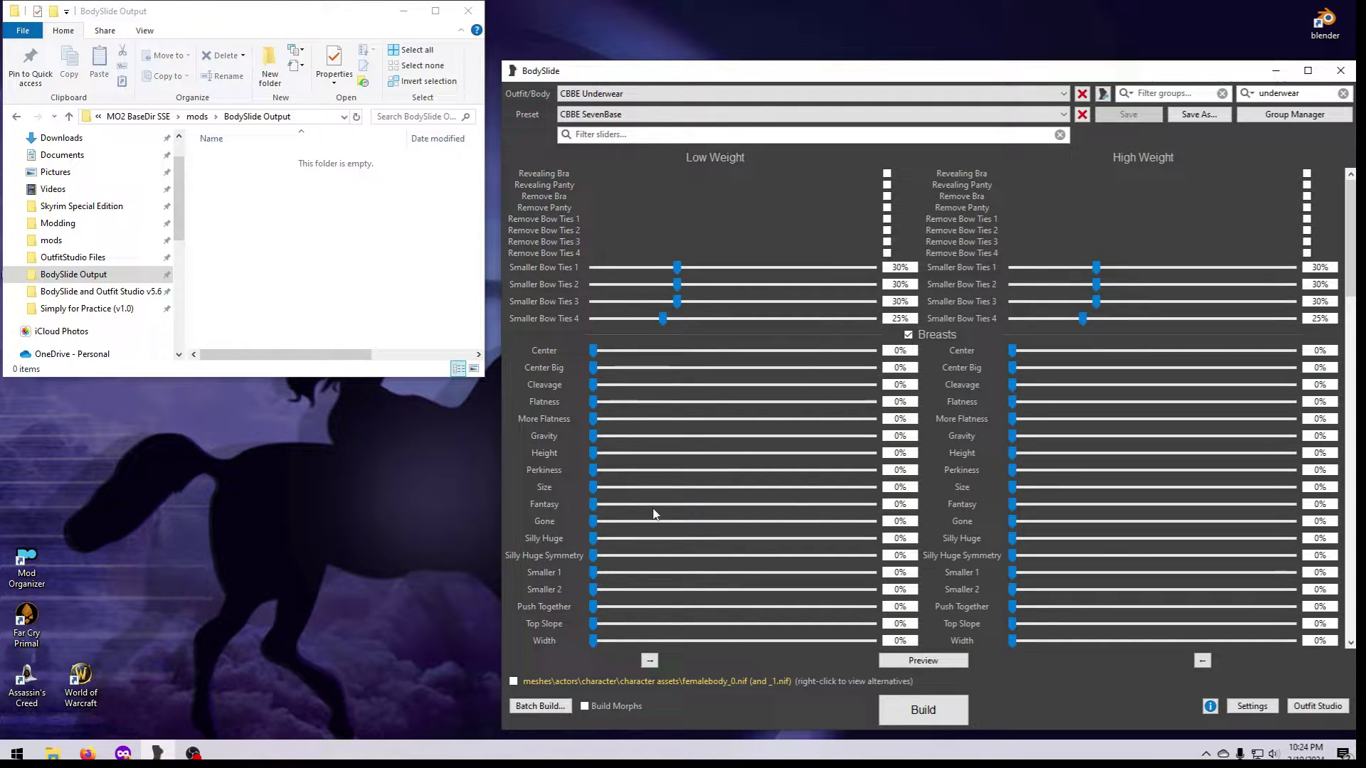
mouse_move(1119, 572)
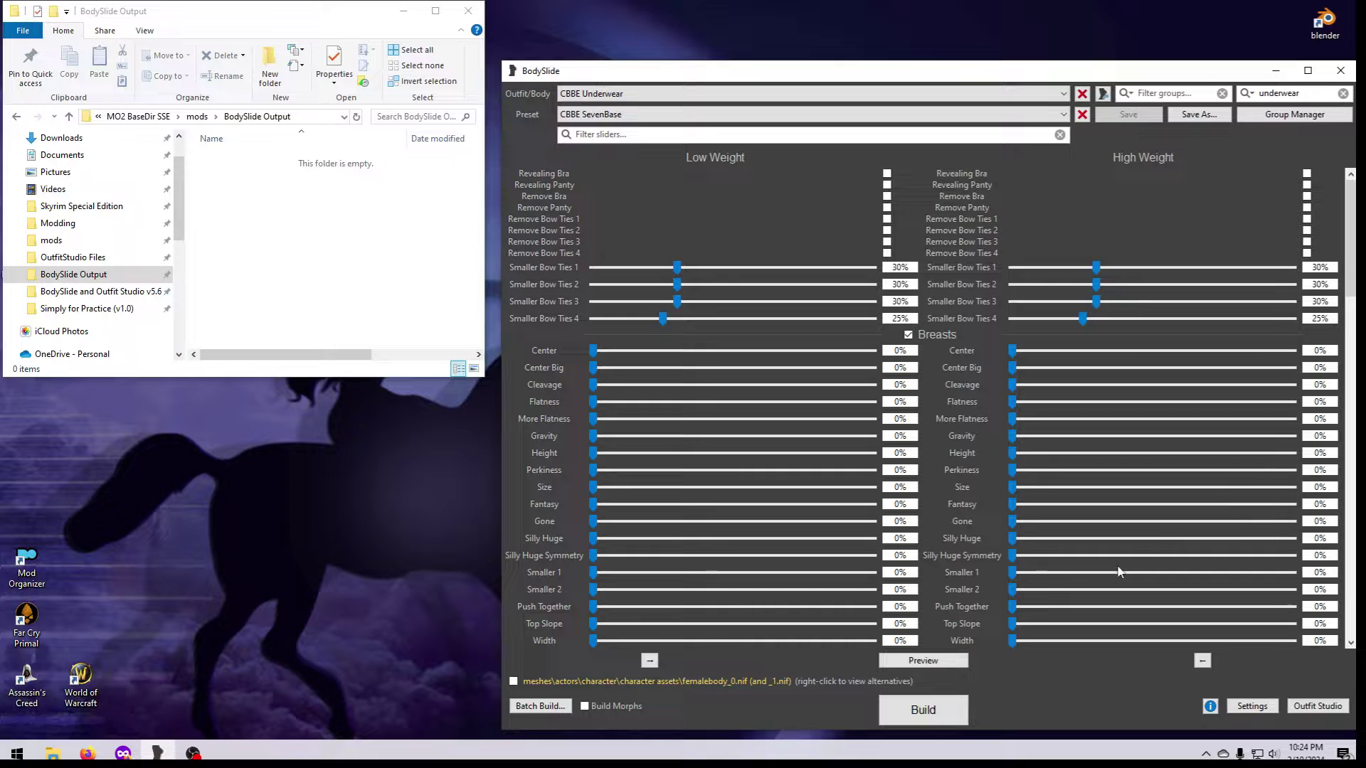
scroll(down, 3)
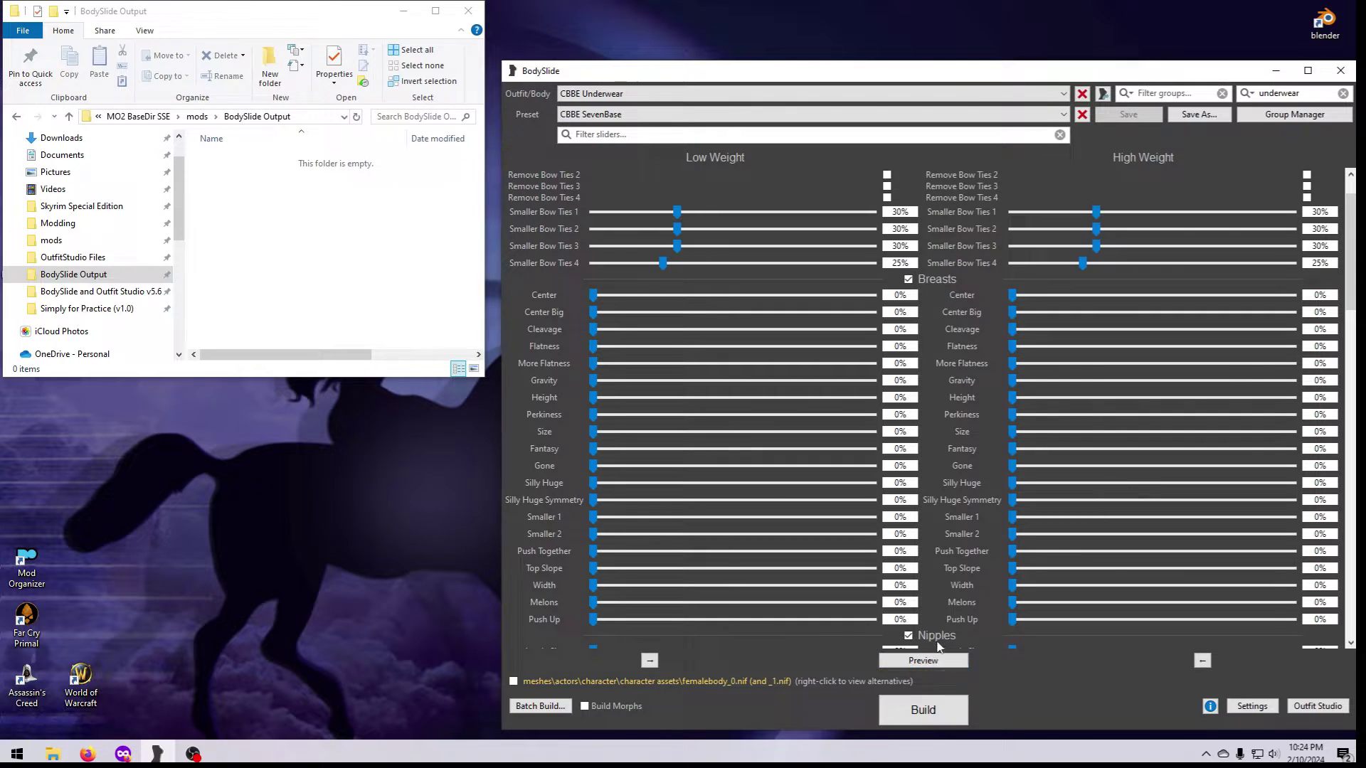
click(922, 660)
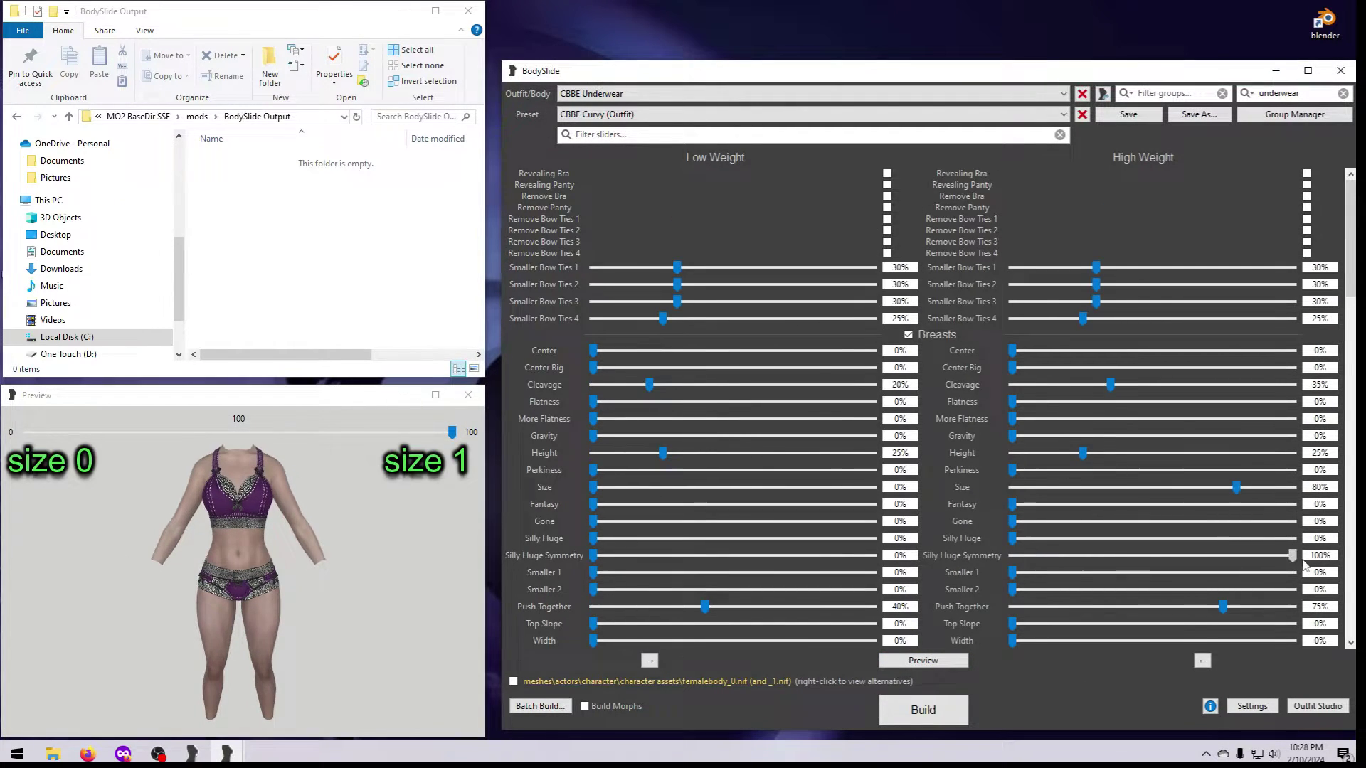
scroll(down, 3)
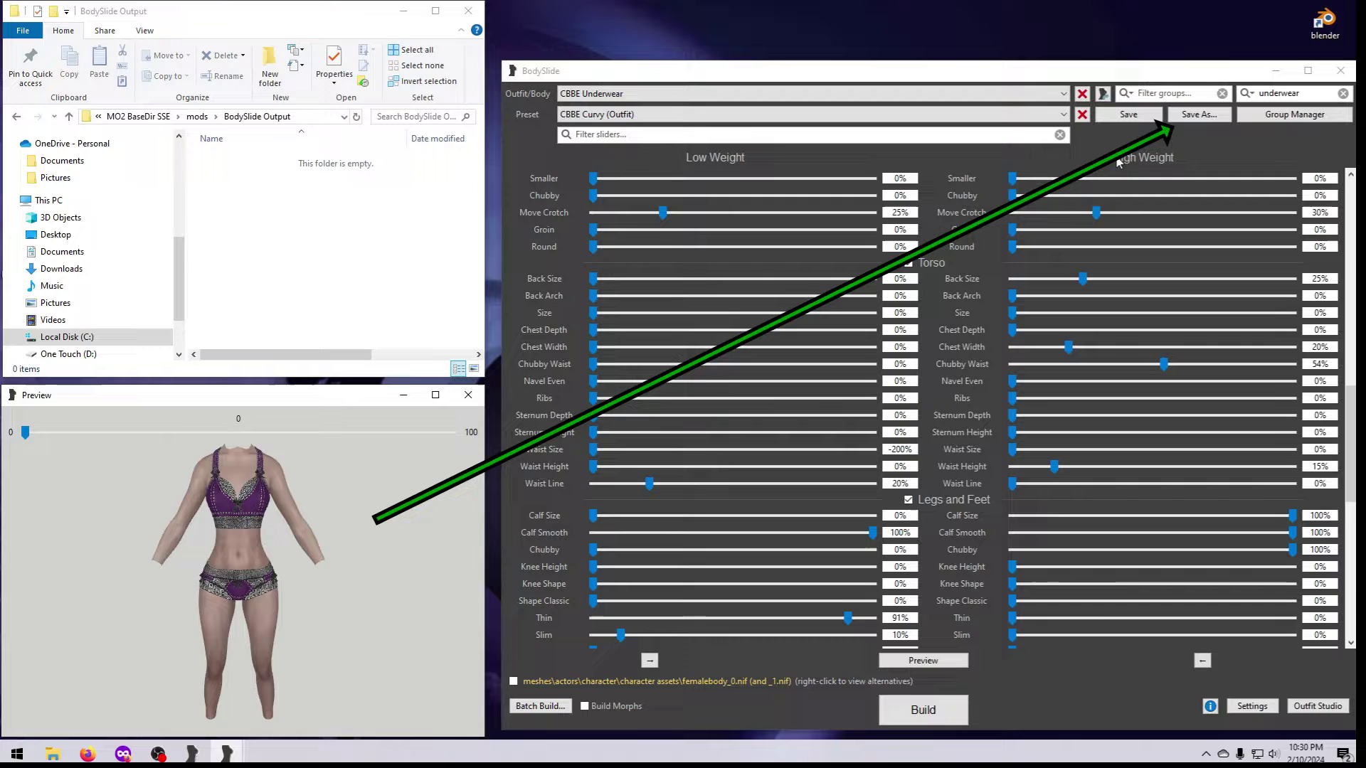
Save the sliders as MyCrazyPreset.xml in the CBBE group, then build CBBE Underwear
click(1198, 114)
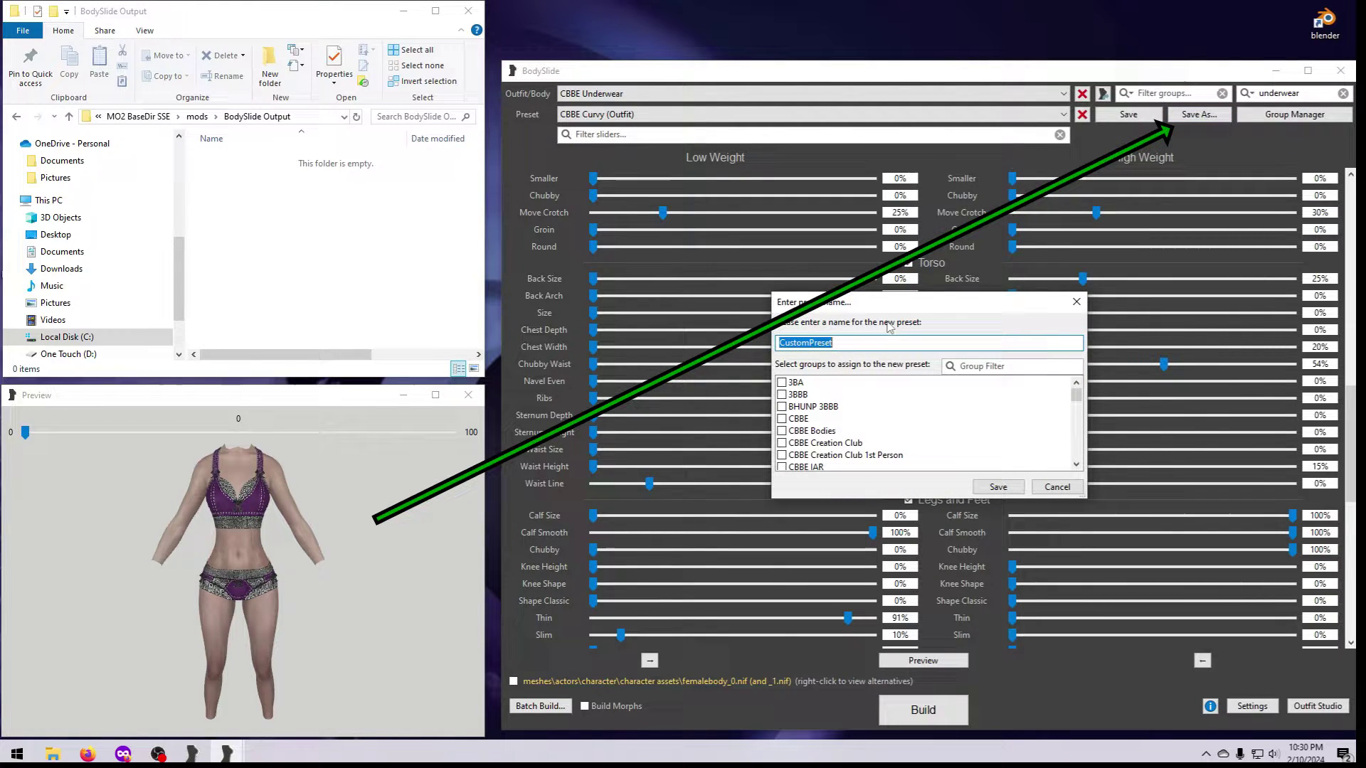
text(MyCrazy)
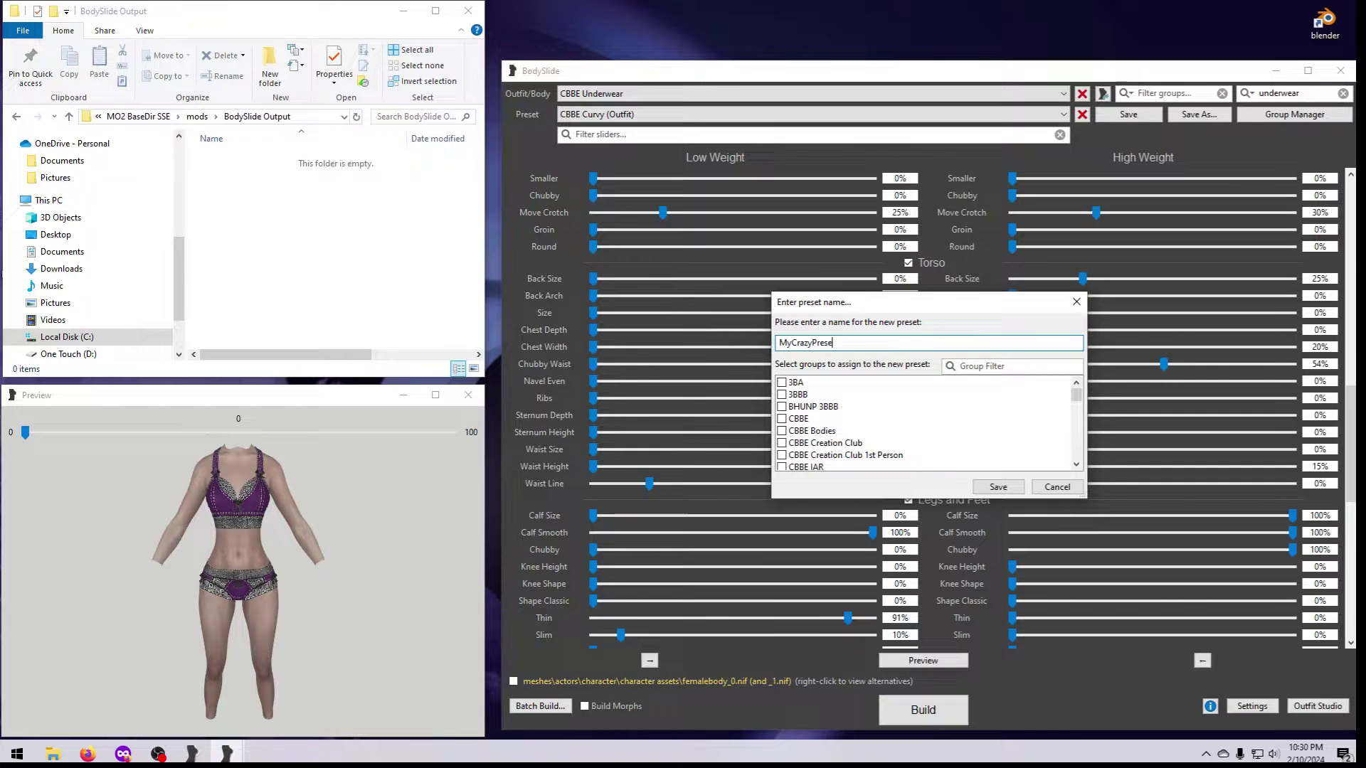
click(781, 419)
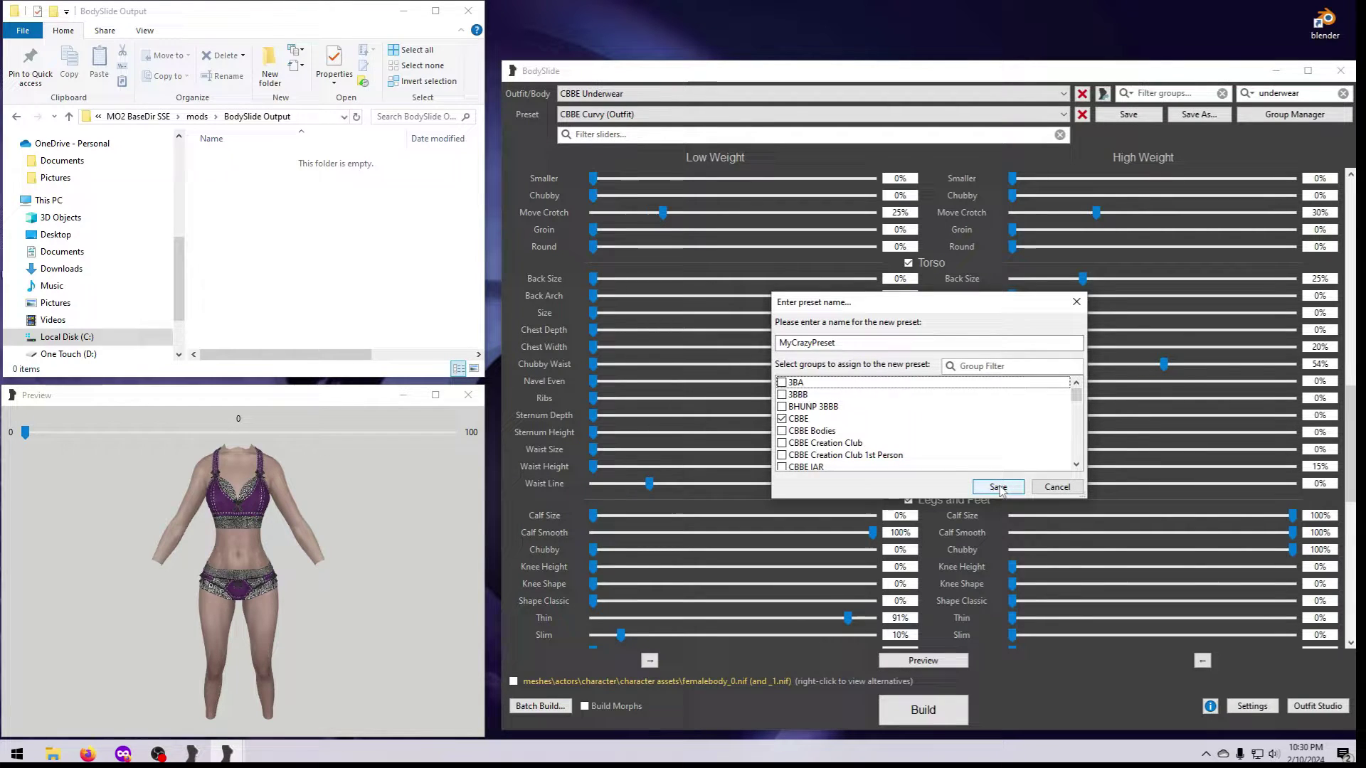
click(998, 487)
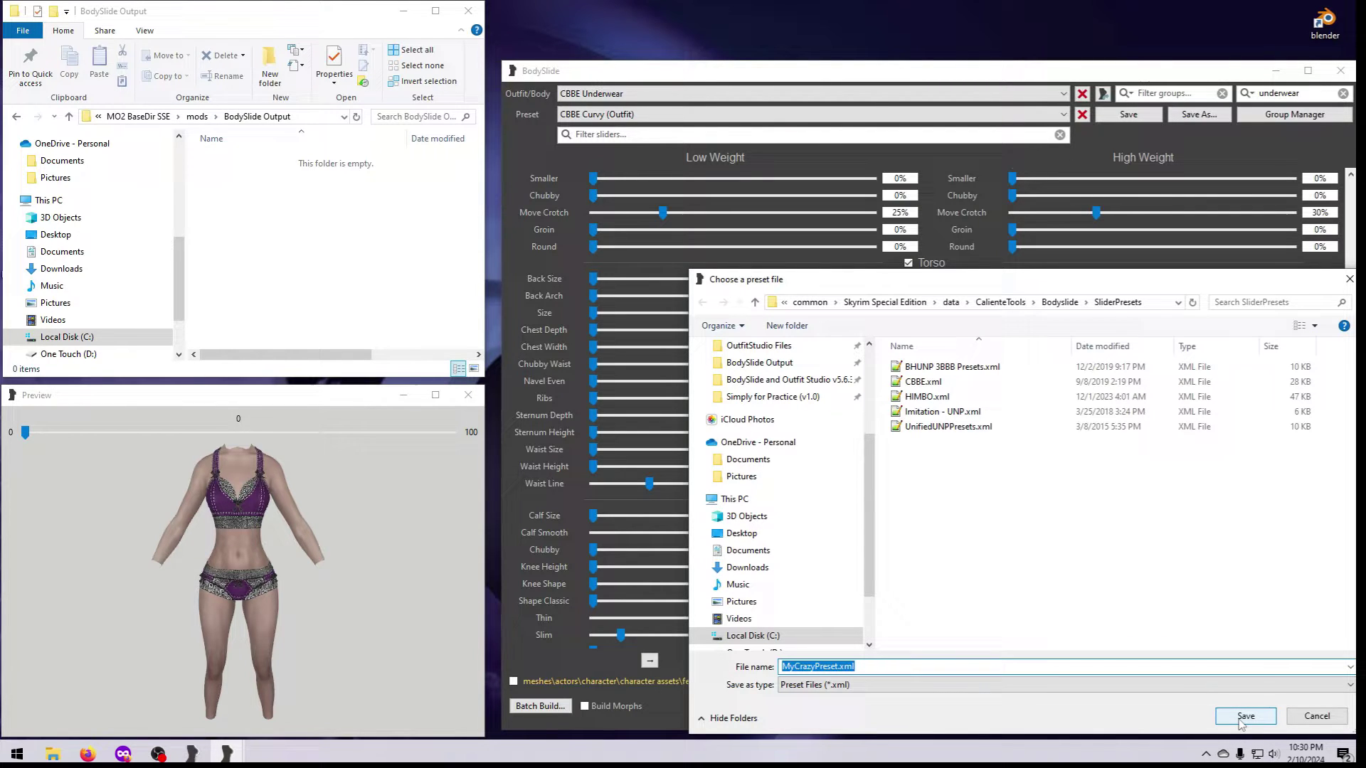
click(1244, 715)
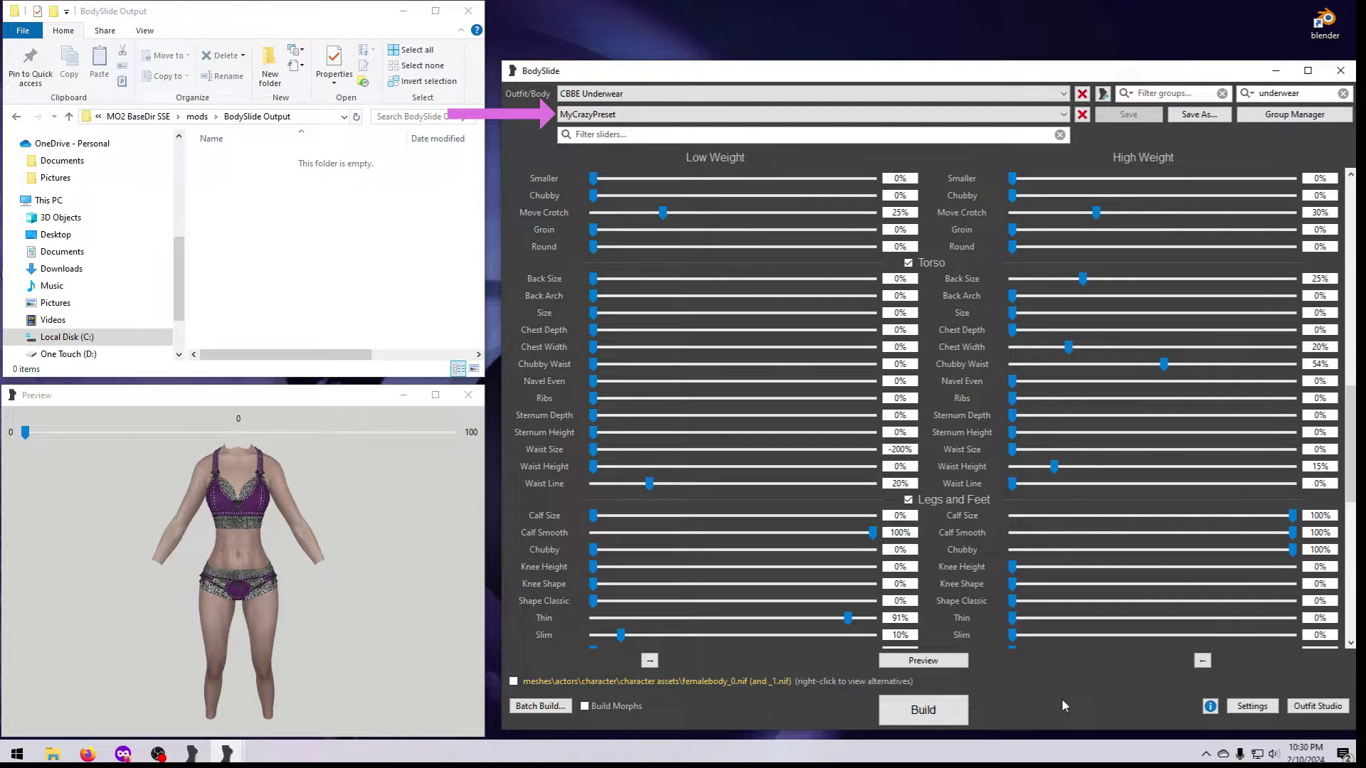
click(922, 709)
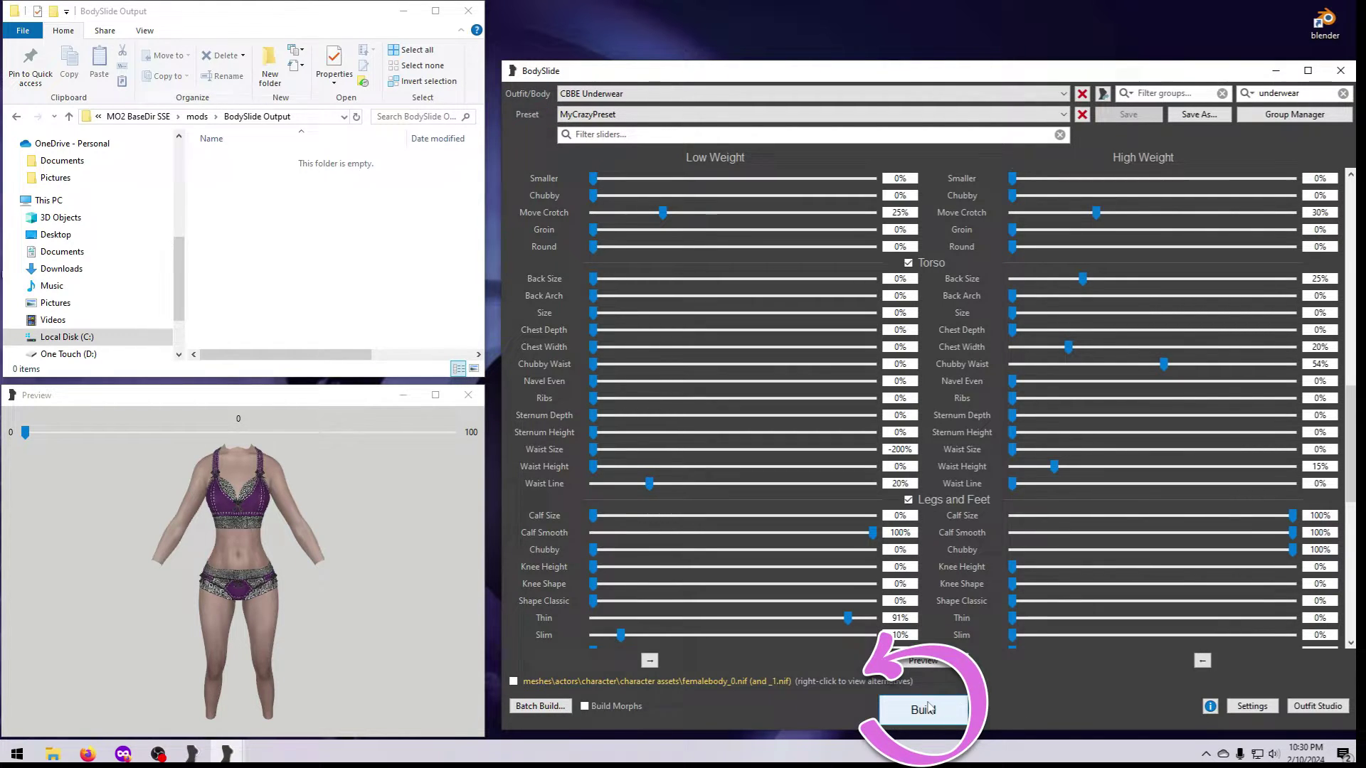
click(922, 709)
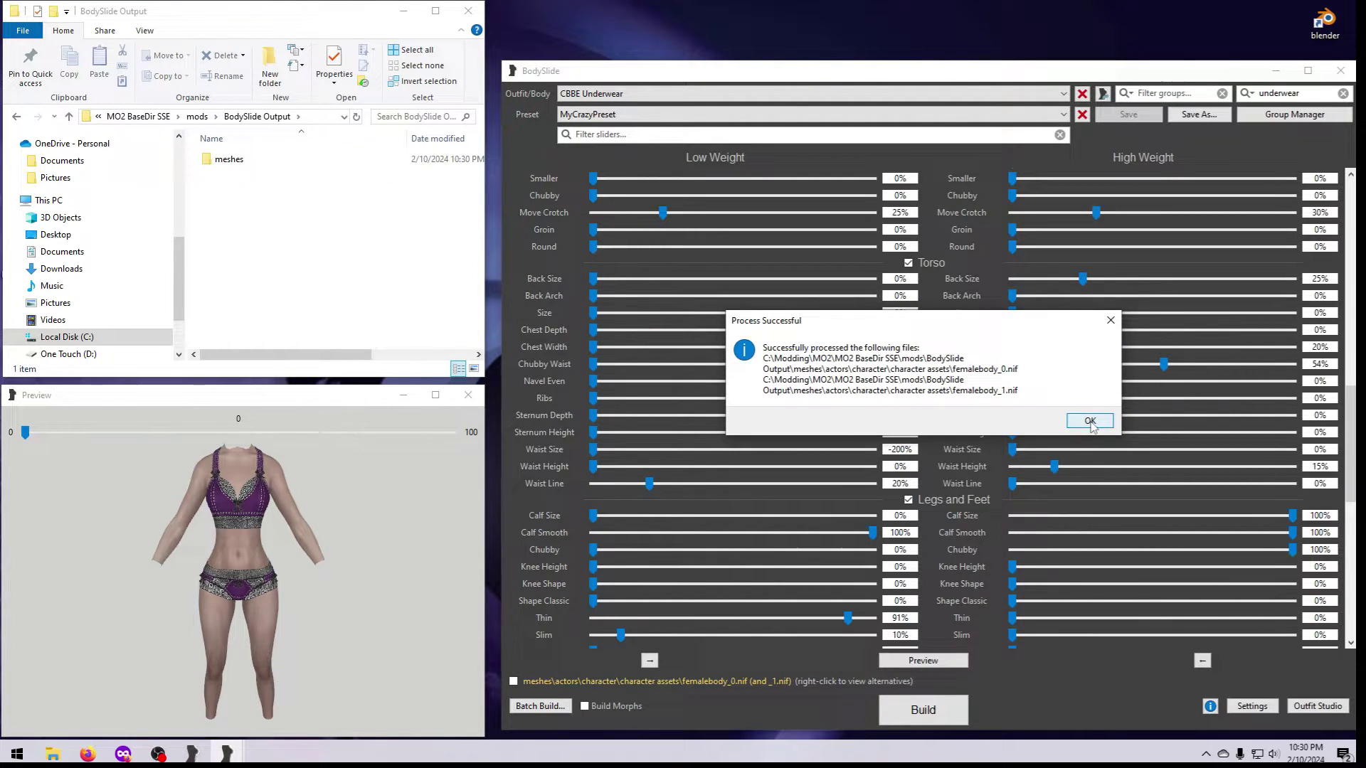
Dismiss the build success message and browse the output into meshes\actors\character
click(1088, 422)
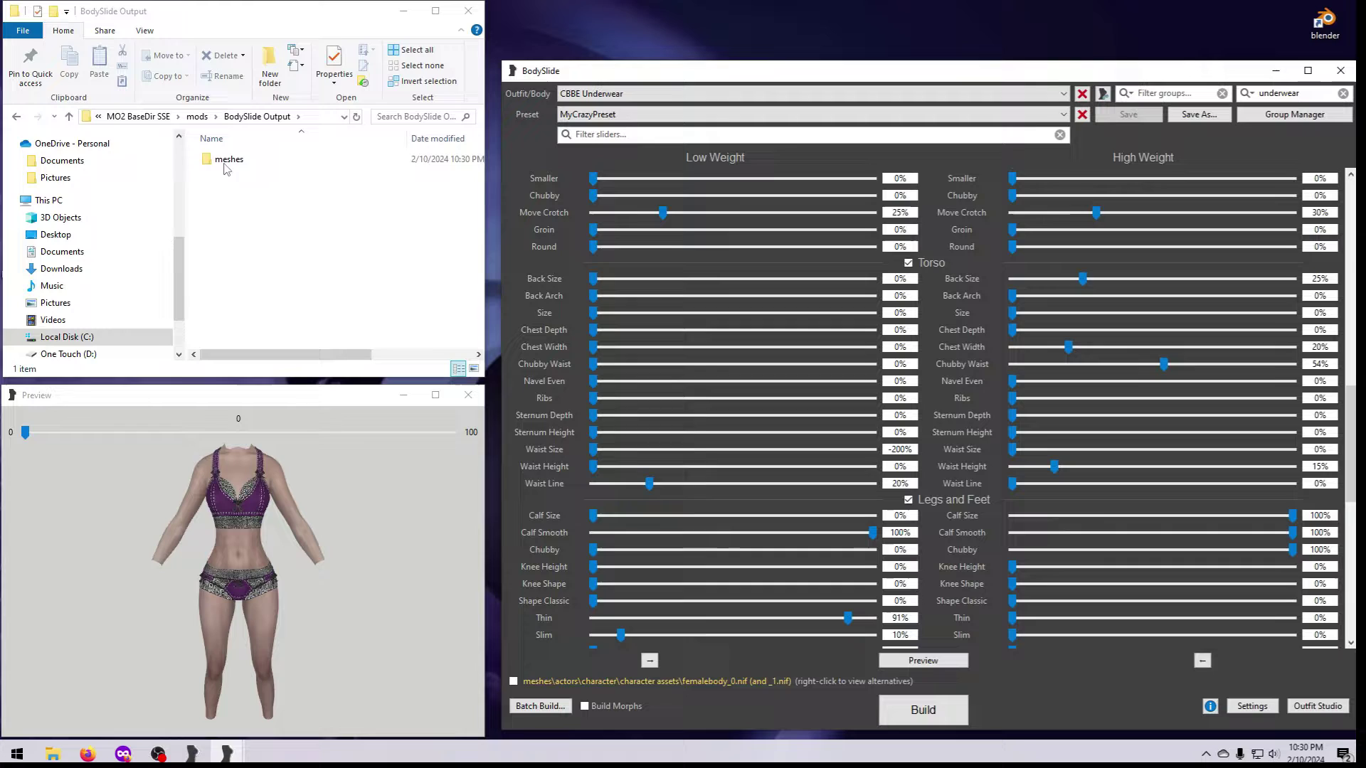
double_click(228, 159)
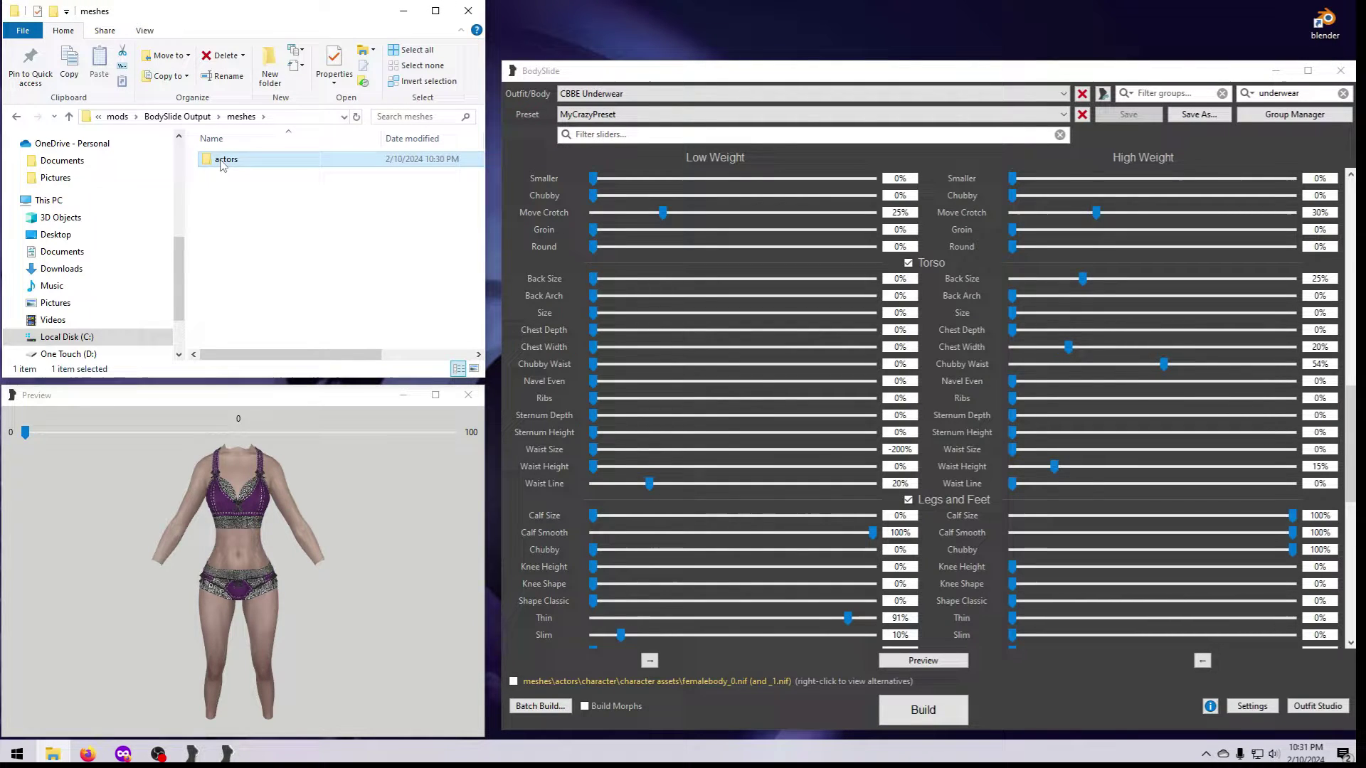
double_click(225, 158)
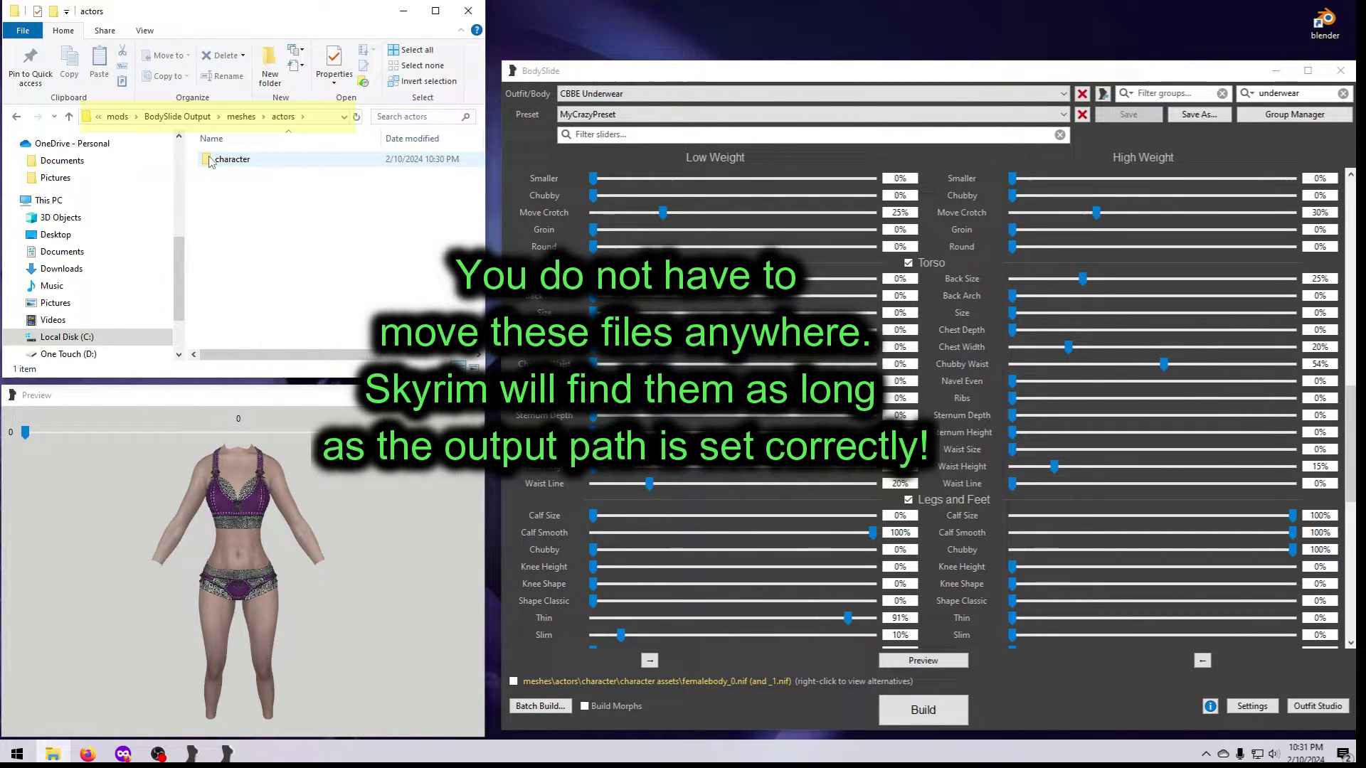
double_click(231, 159)
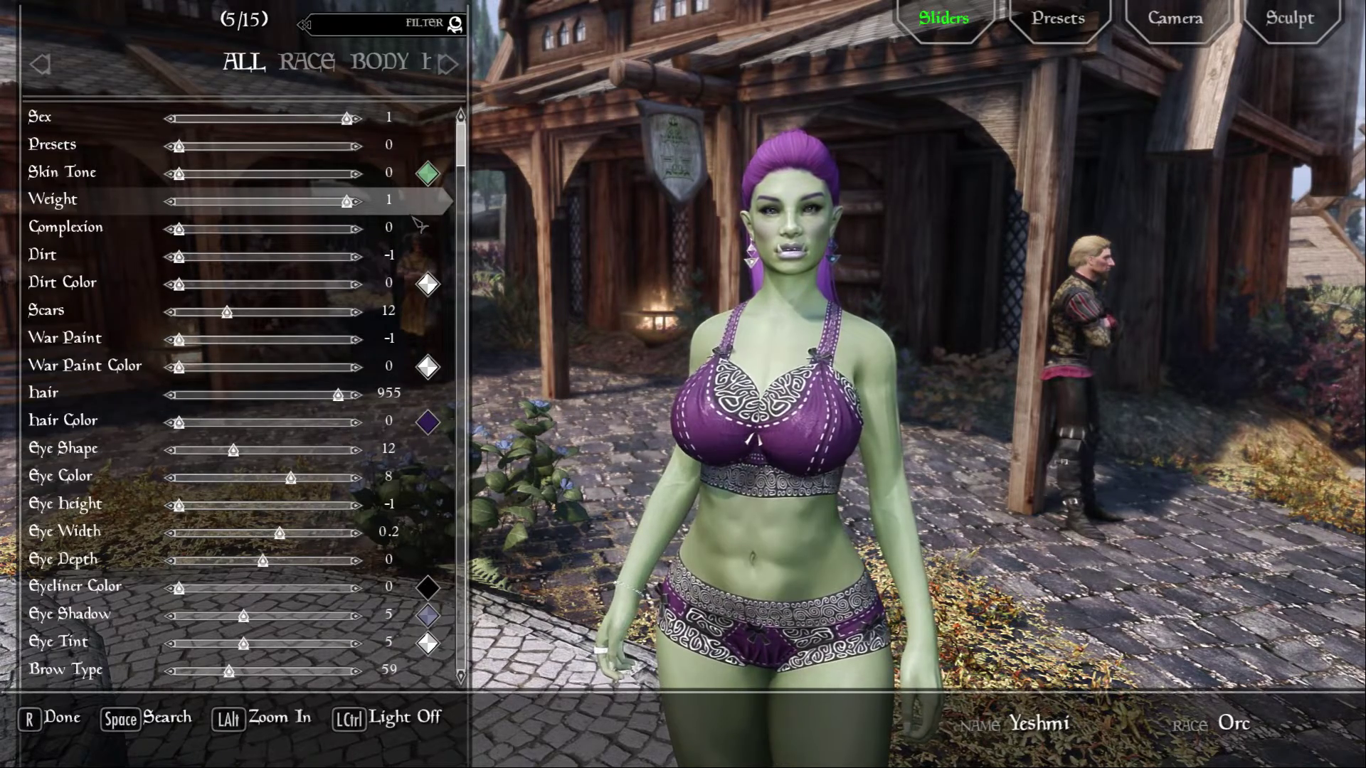
Drag RaceMenu's Weight slider from 1 down to about 0.83
drag(349, 201, 318, 201)
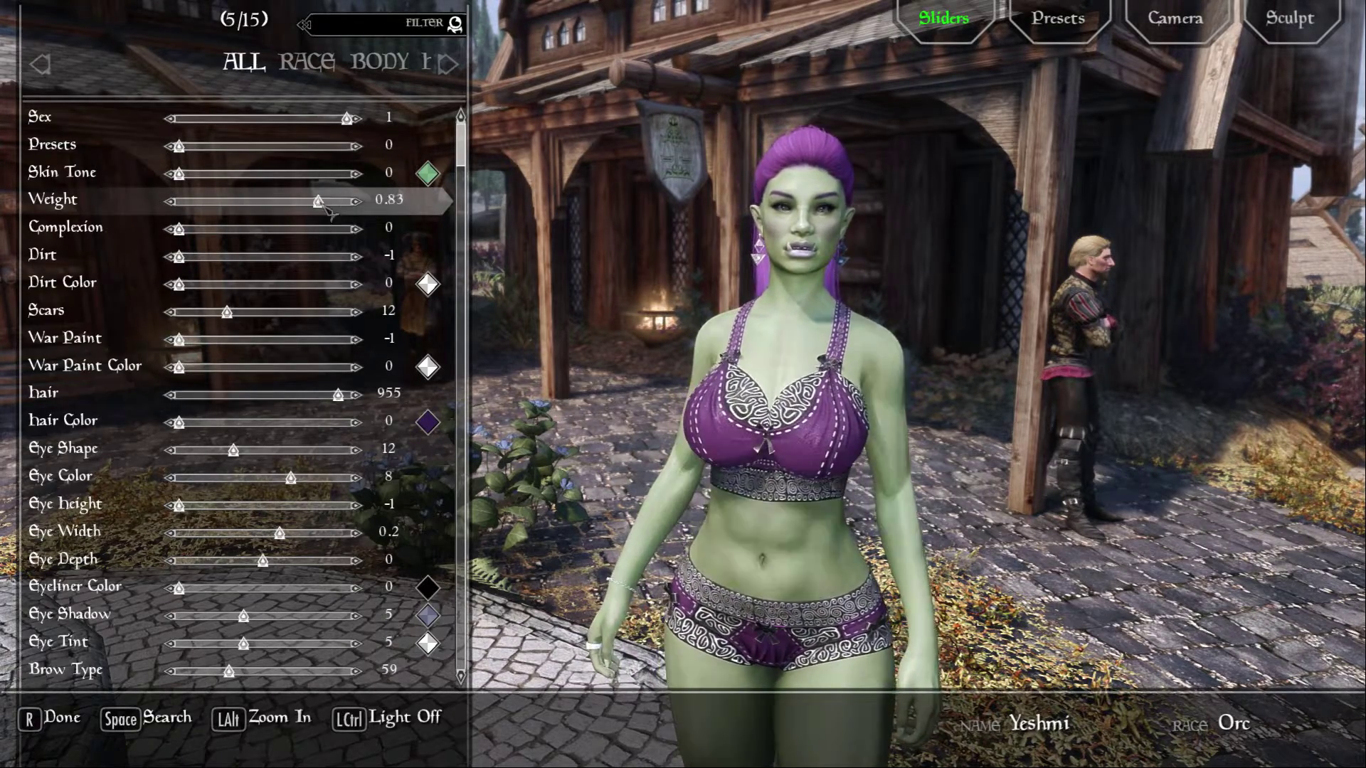
drag(316, 201, 357, 201)
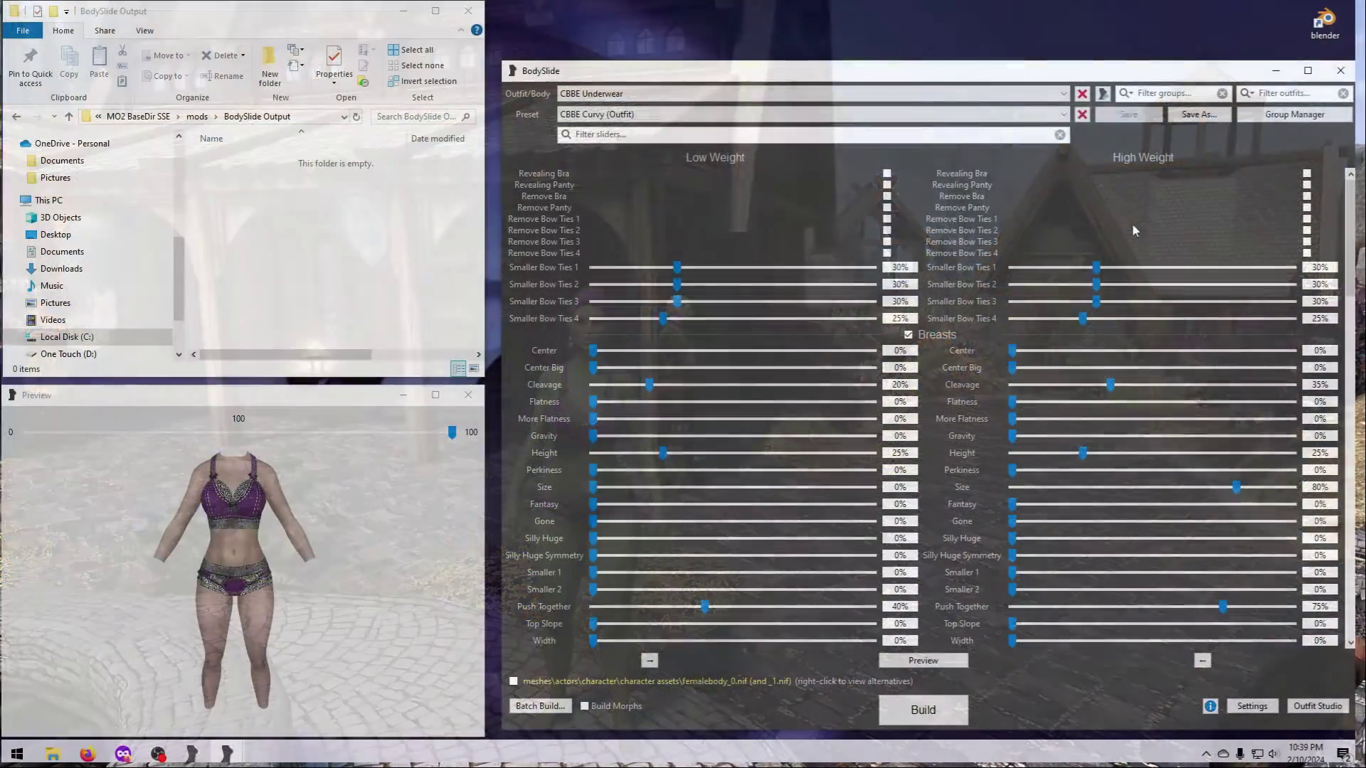
Show only the CBBE Vanilla Outfits group and select entries in the Batch Build list
click(1102, 94)
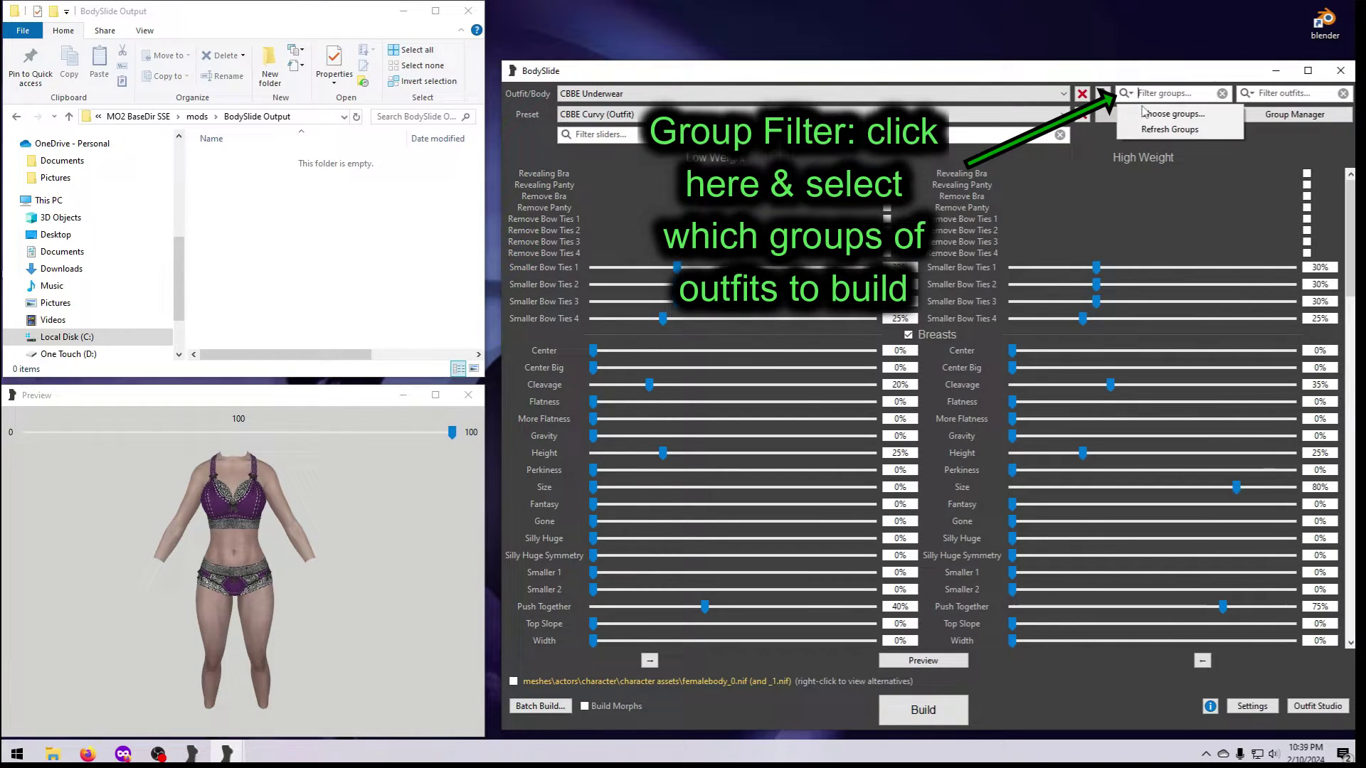
click(1173, 113)
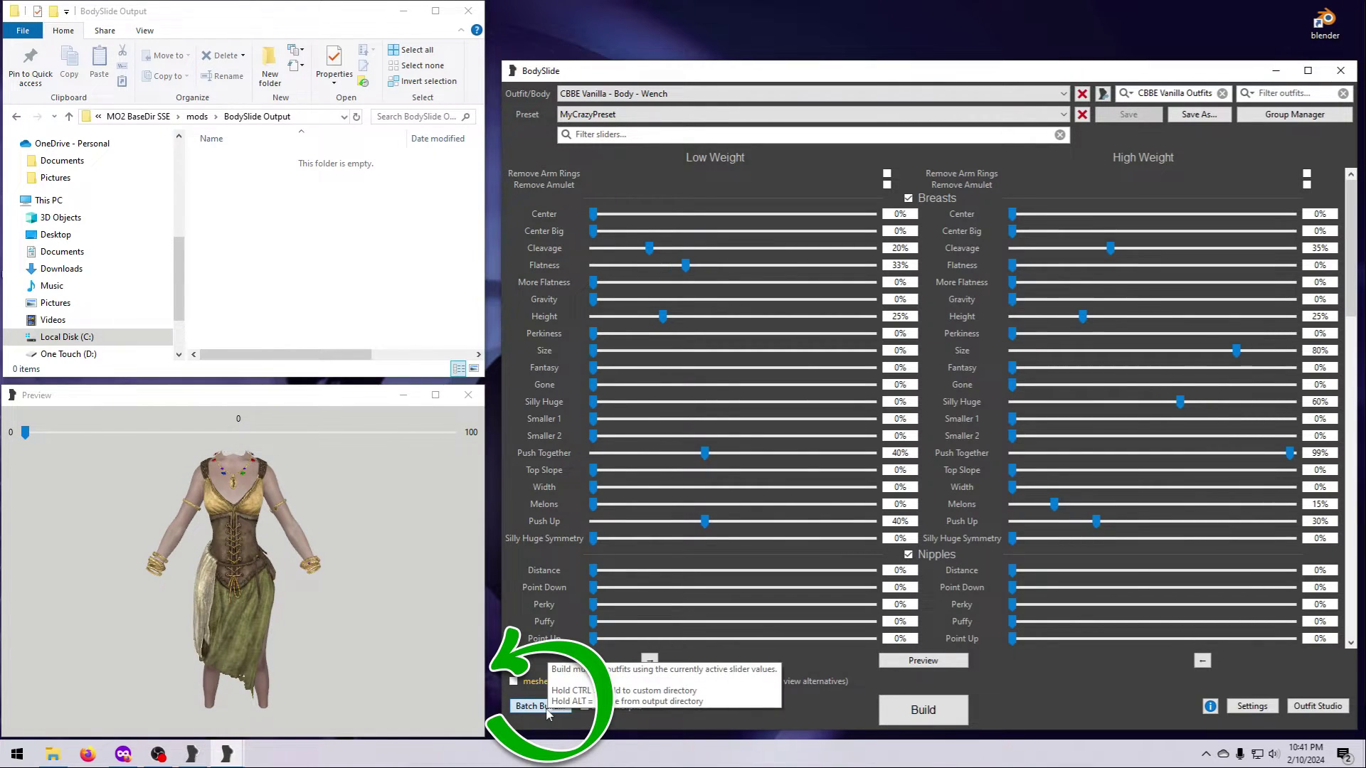
click(533, 705)
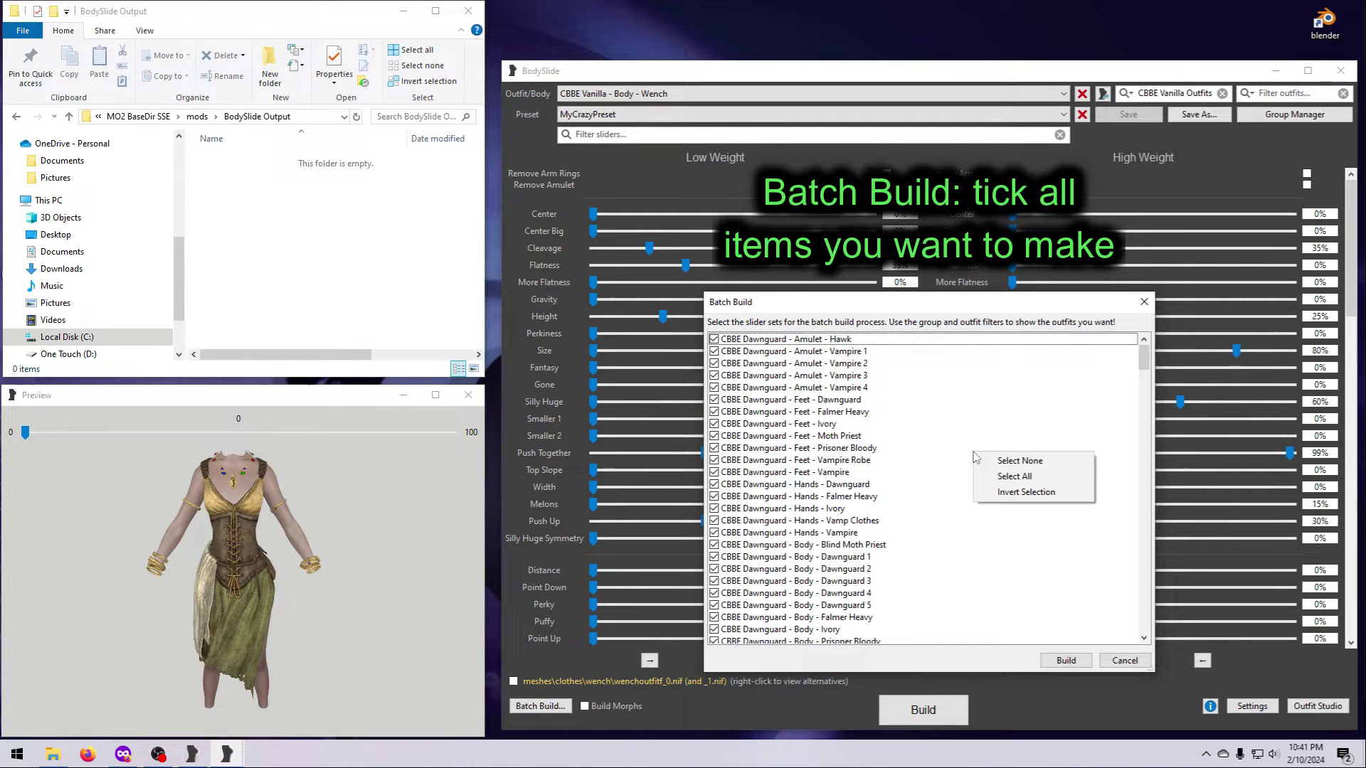
mouse_move(1034, 491)
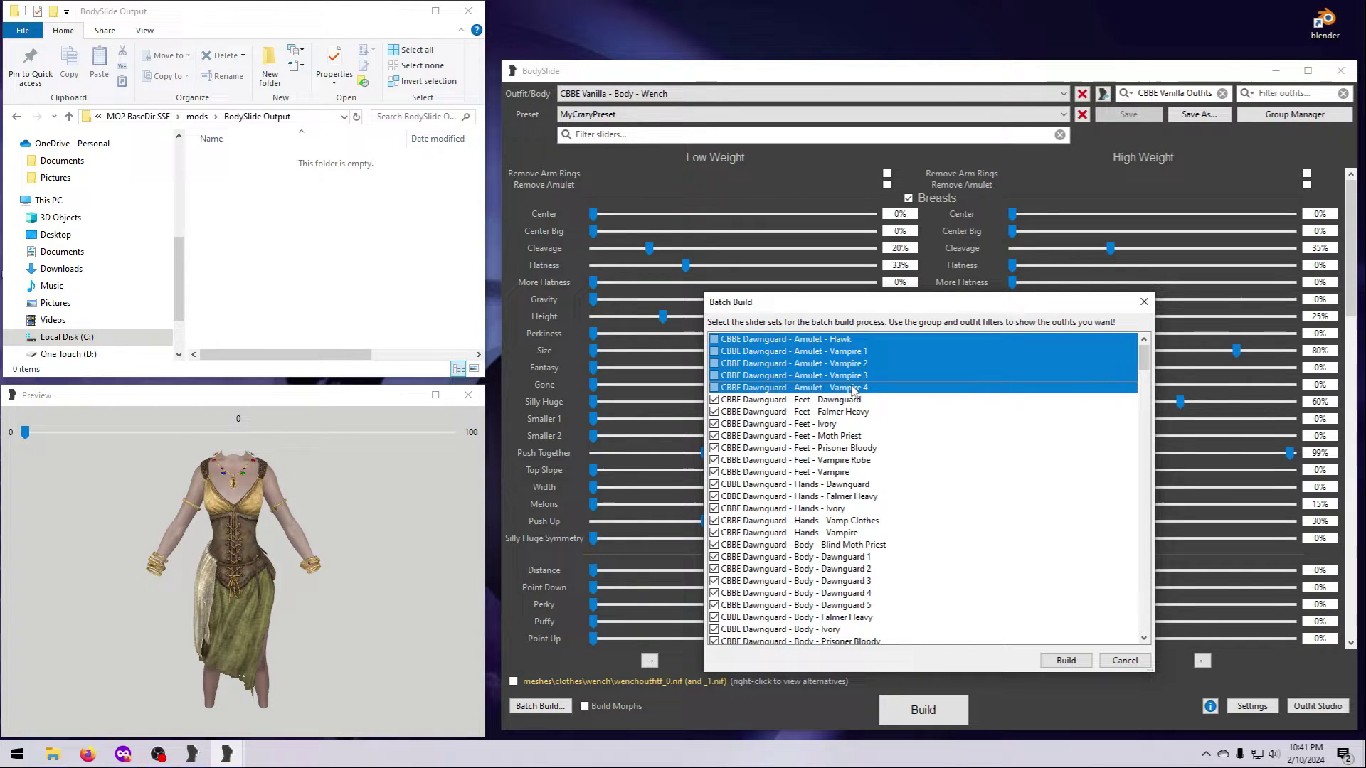
click(1064, 659)
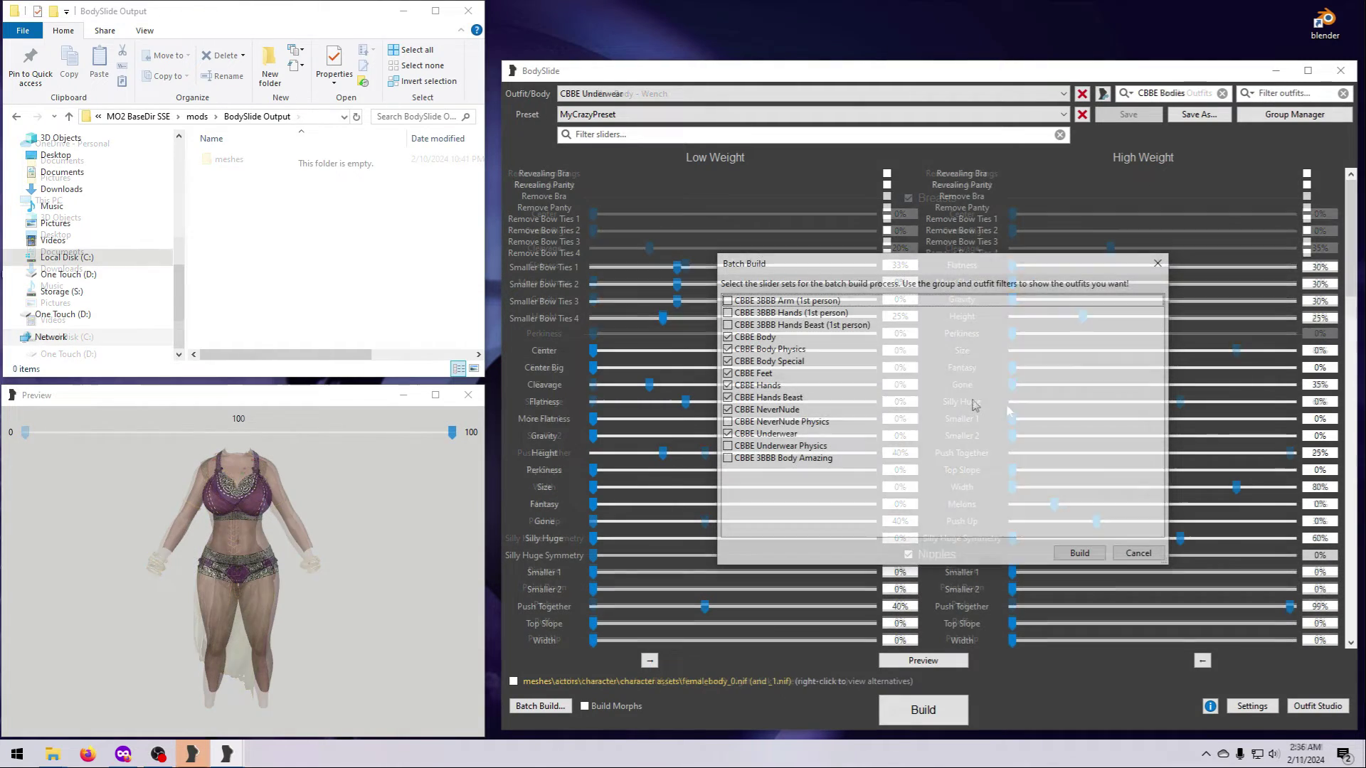
Run the batch build with CBBE Underwear chosen for conflicting output, then dismiss Complete
click(1078, 552)
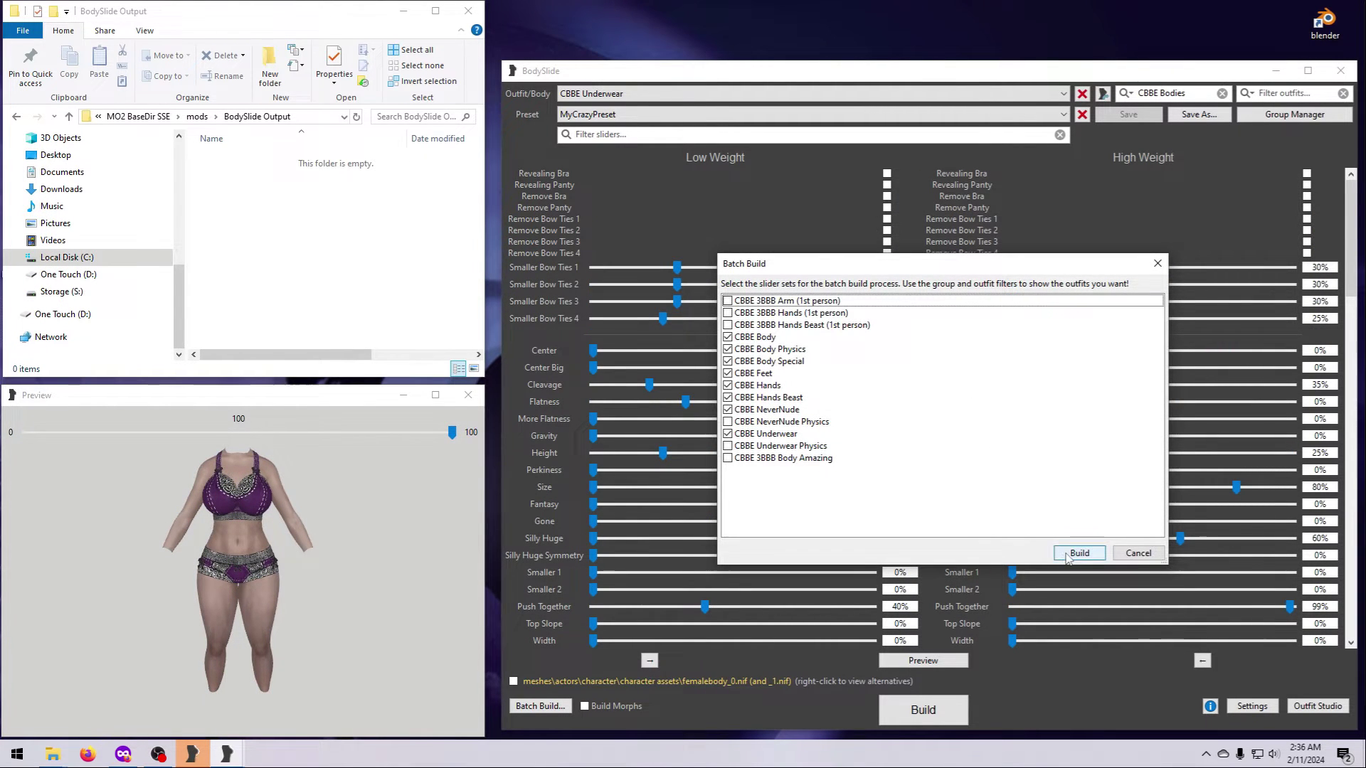
click(1078, 552)
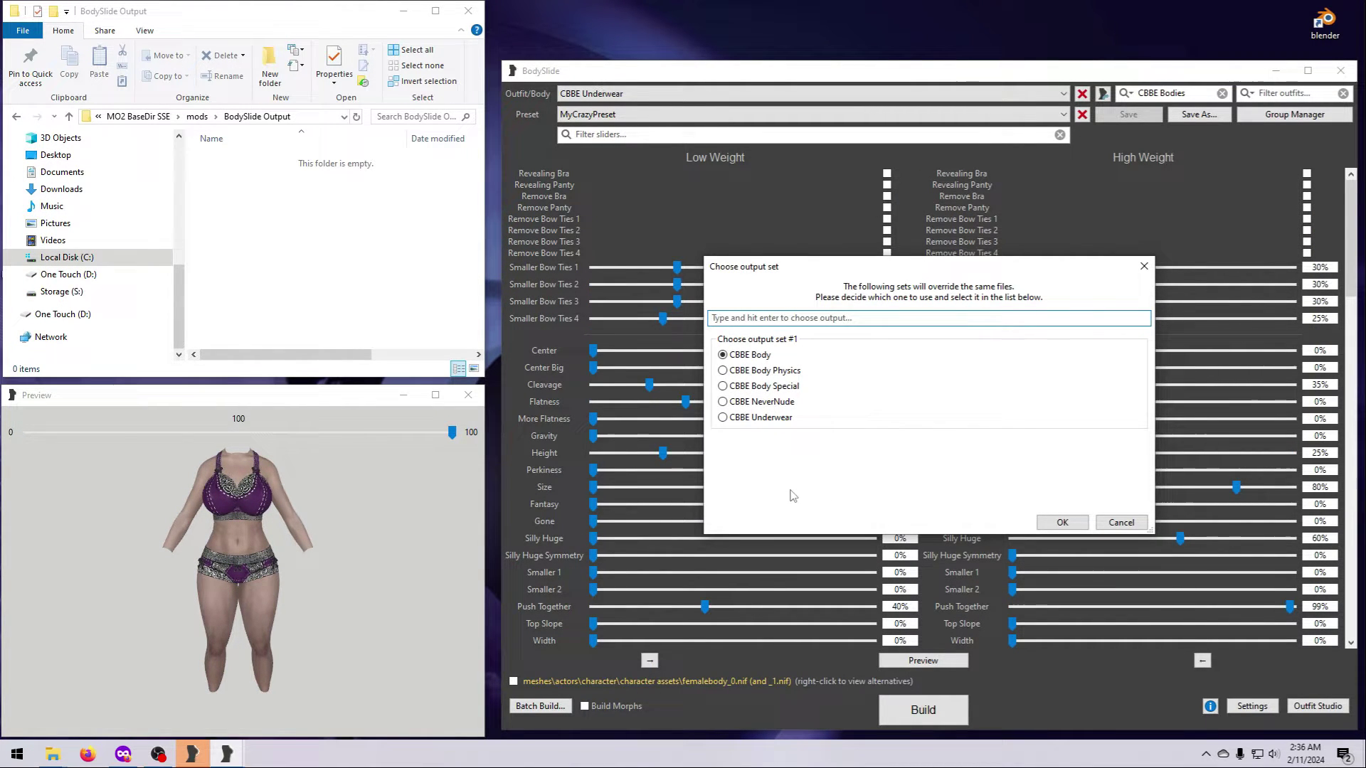
click(723, 417)
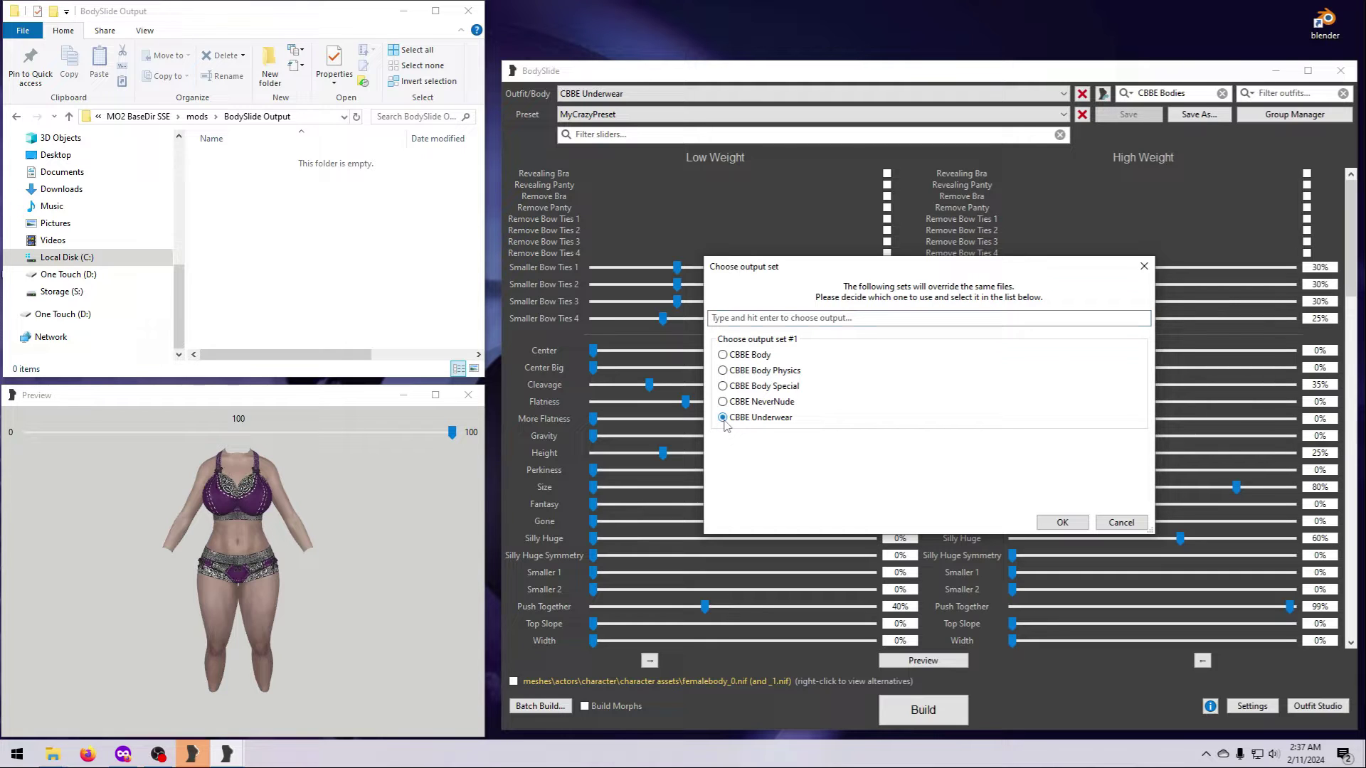
mouse_move(1062, 522)
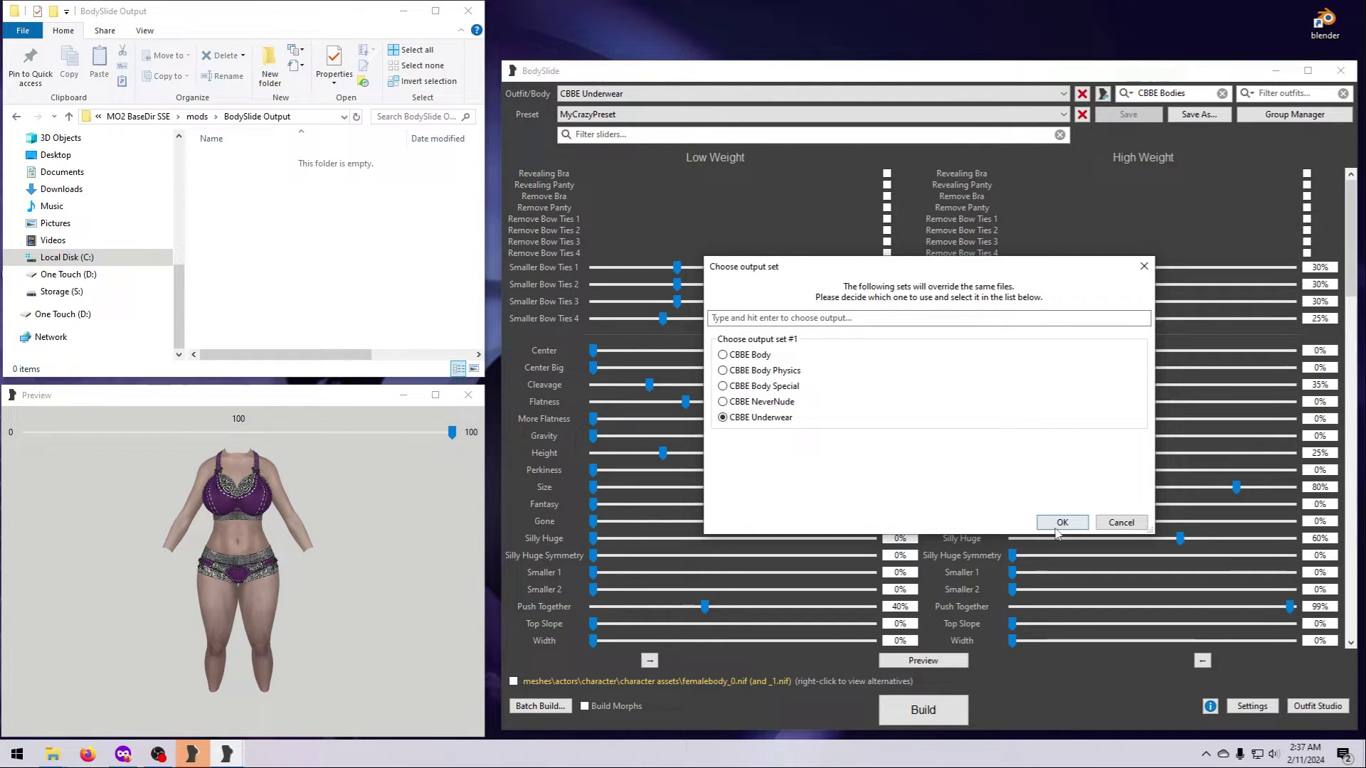
click(1062, 521)
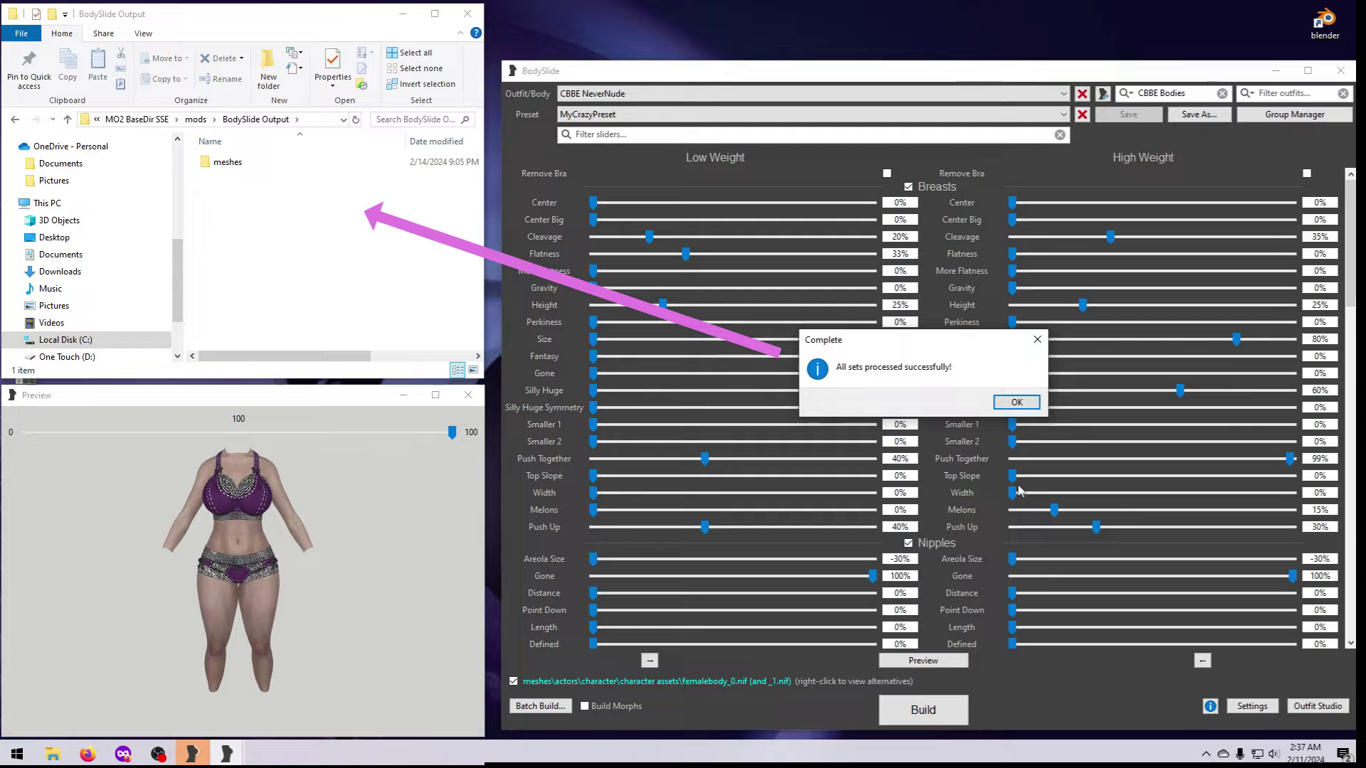
click(1015, 401)
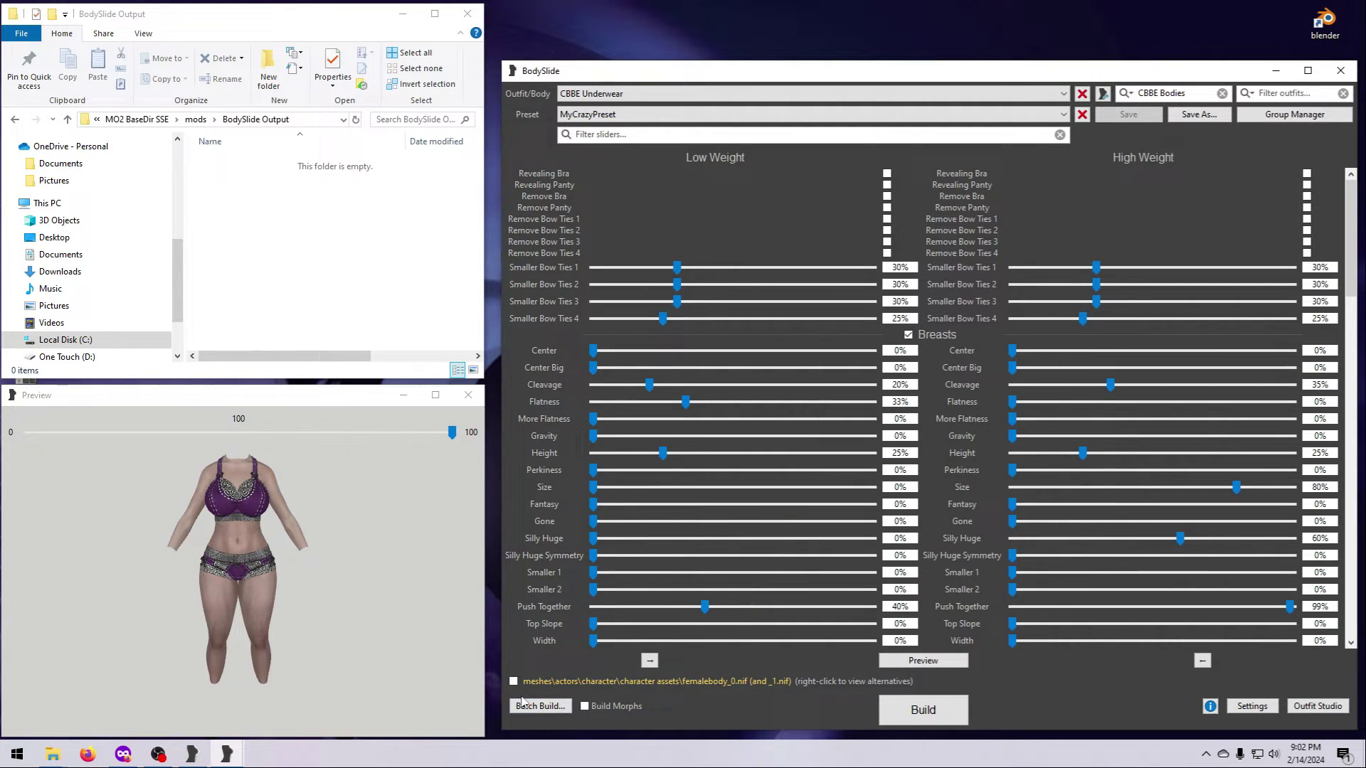
Pick CBBE NeverNude from the femalebody output alternatives and tick the path checkbox
click(513, 681)
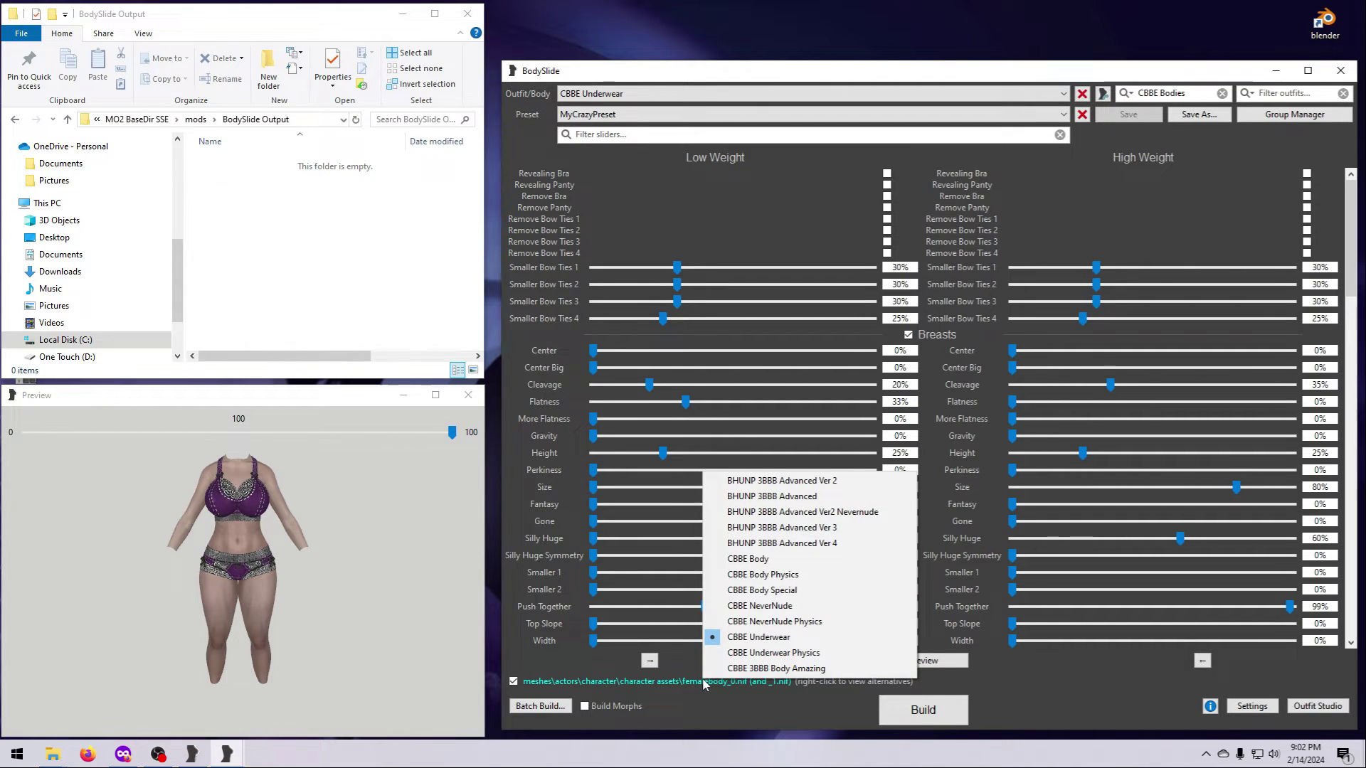
mouse_move(756, 606)
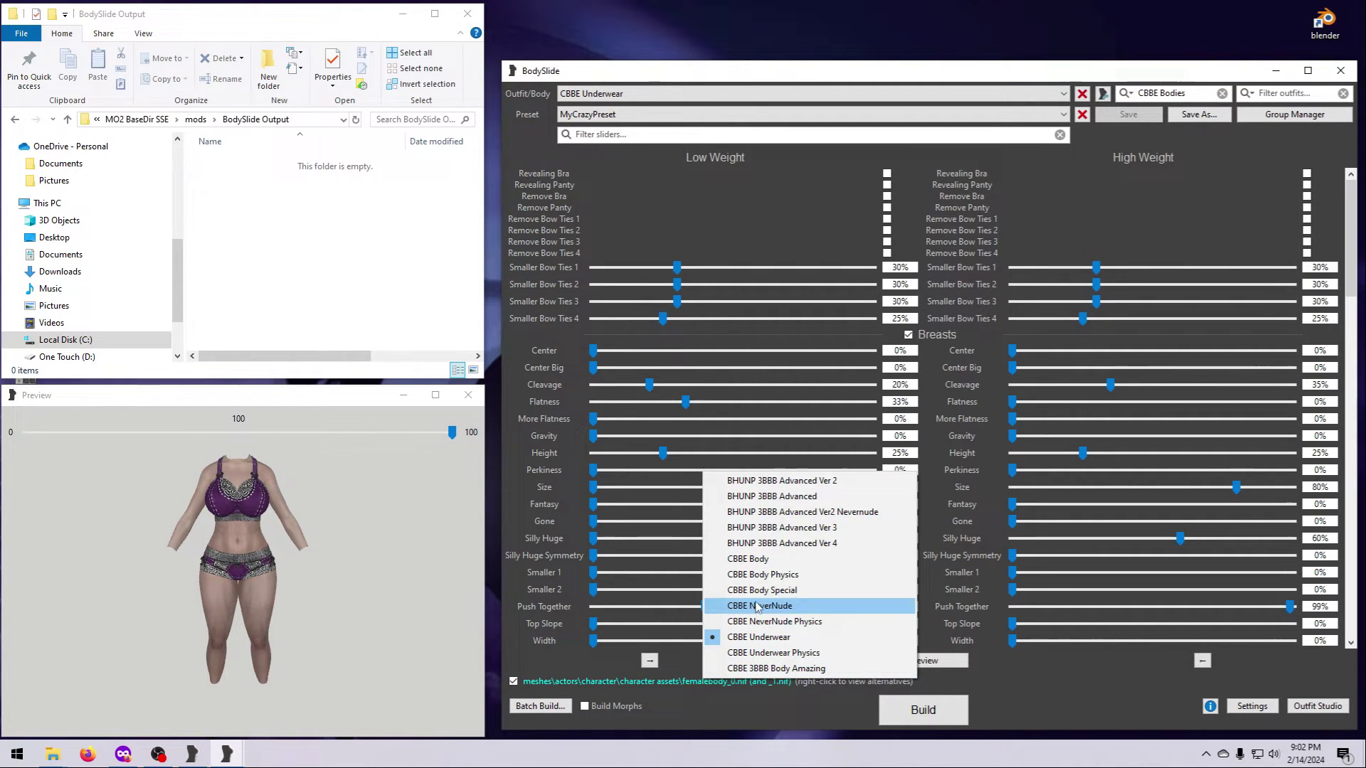
click(757, 605)
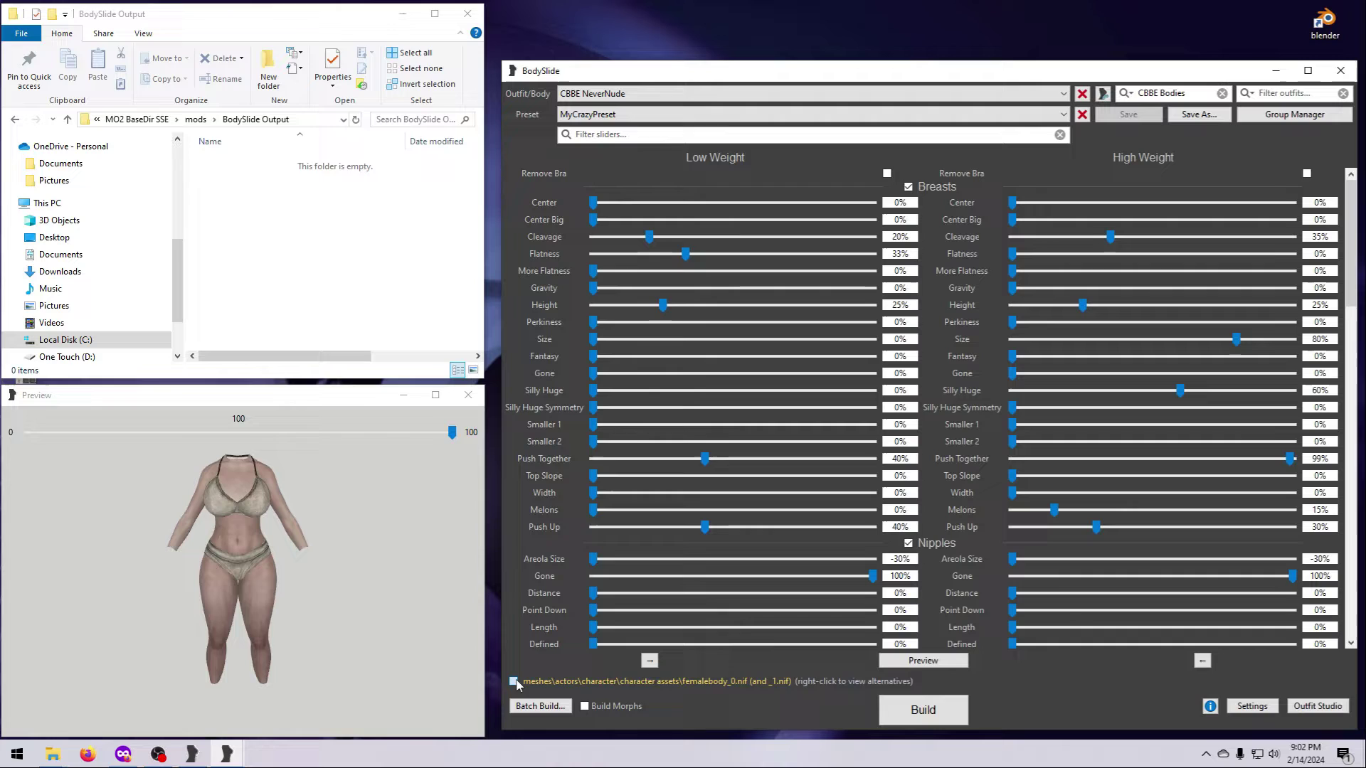
click(539, 705)
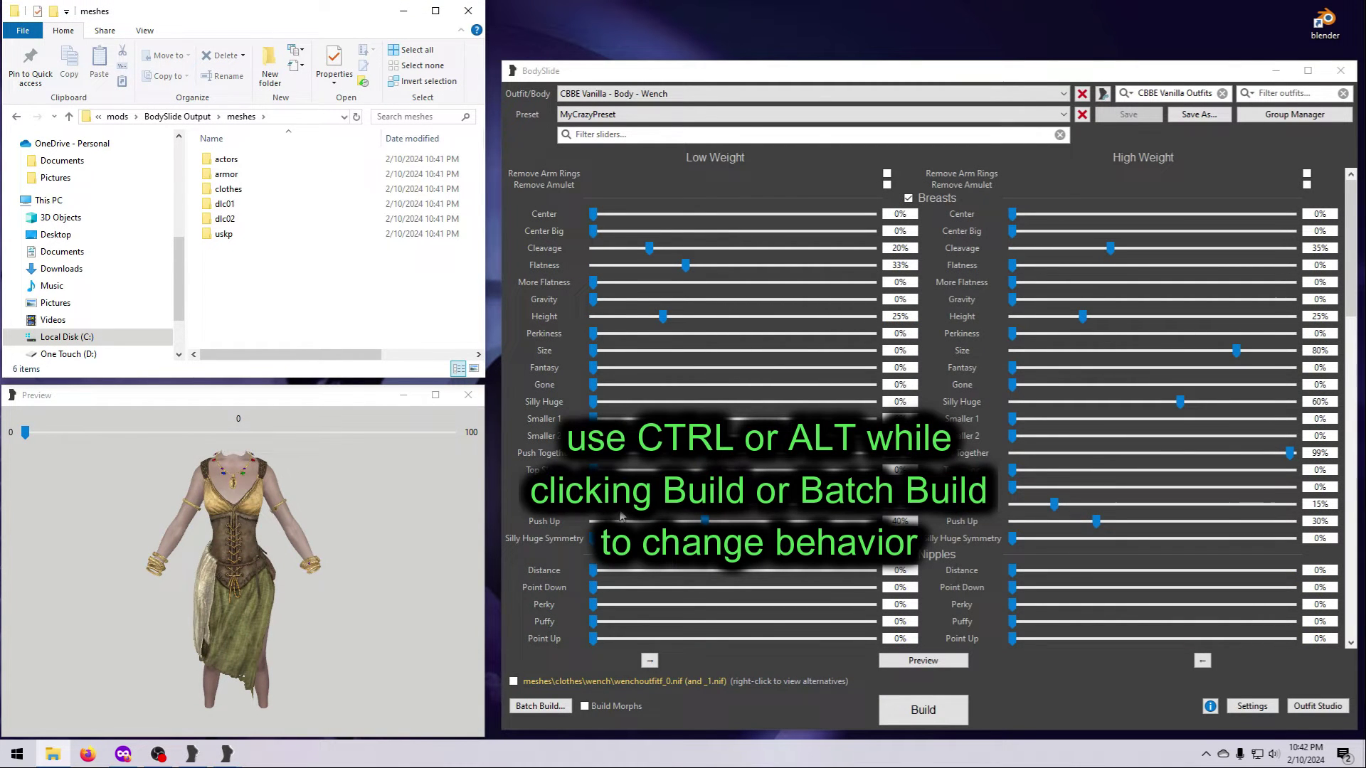
mouse_move(921, 710)
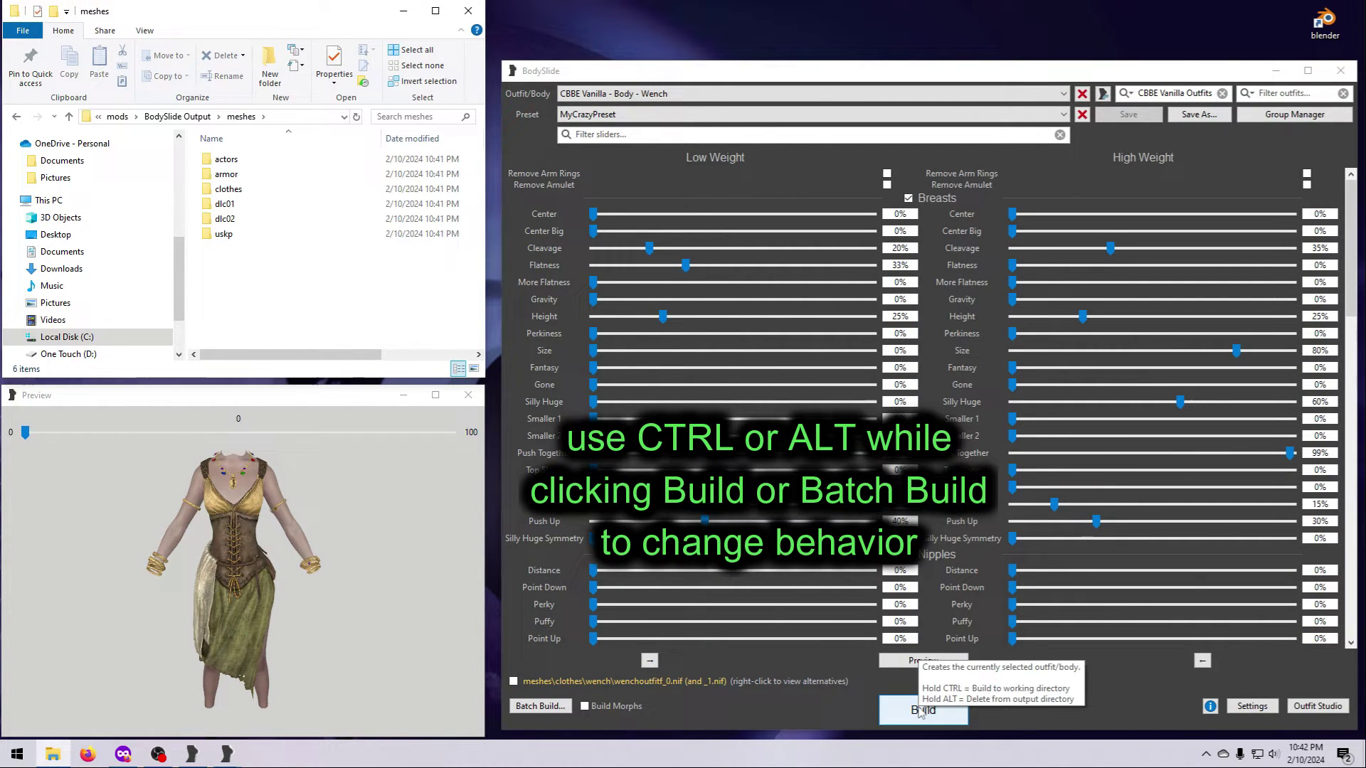
mouse_move(540, 706)
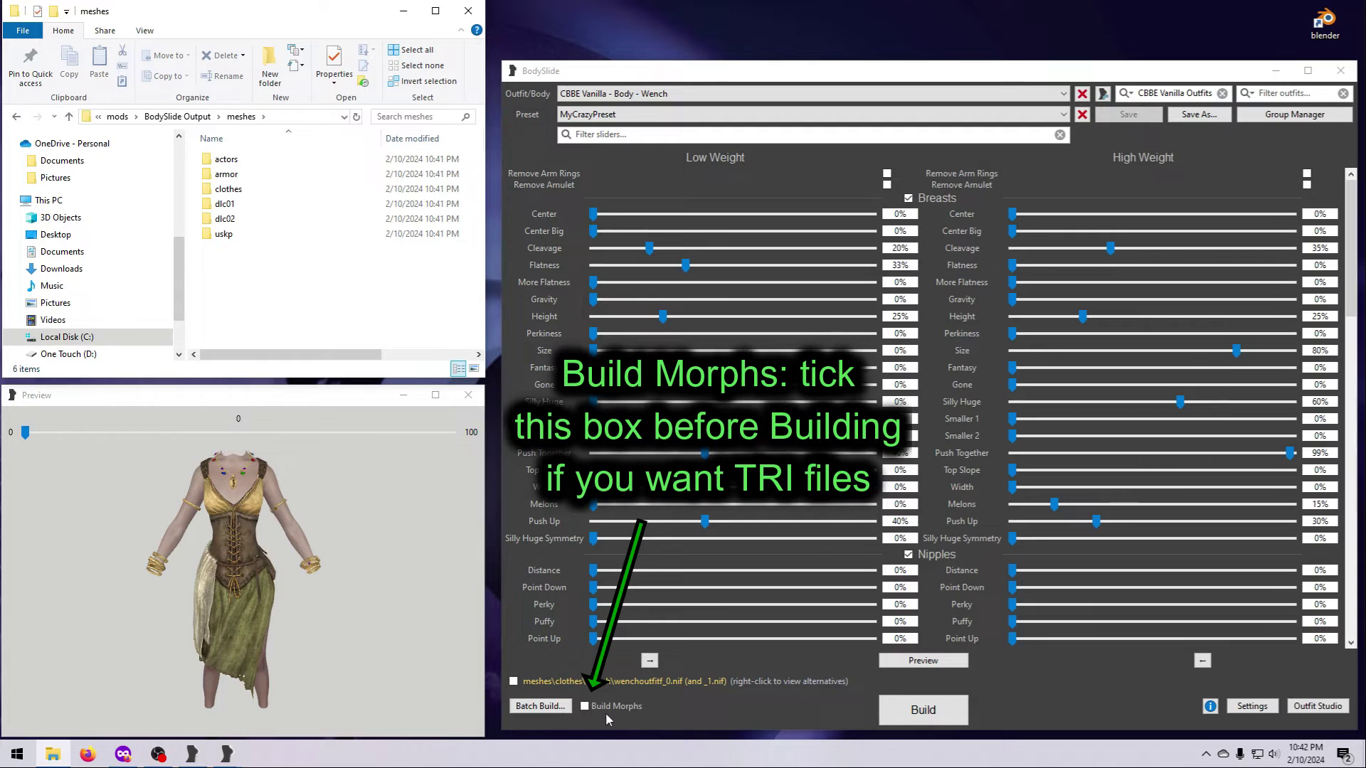
mouse_move(623, 721)
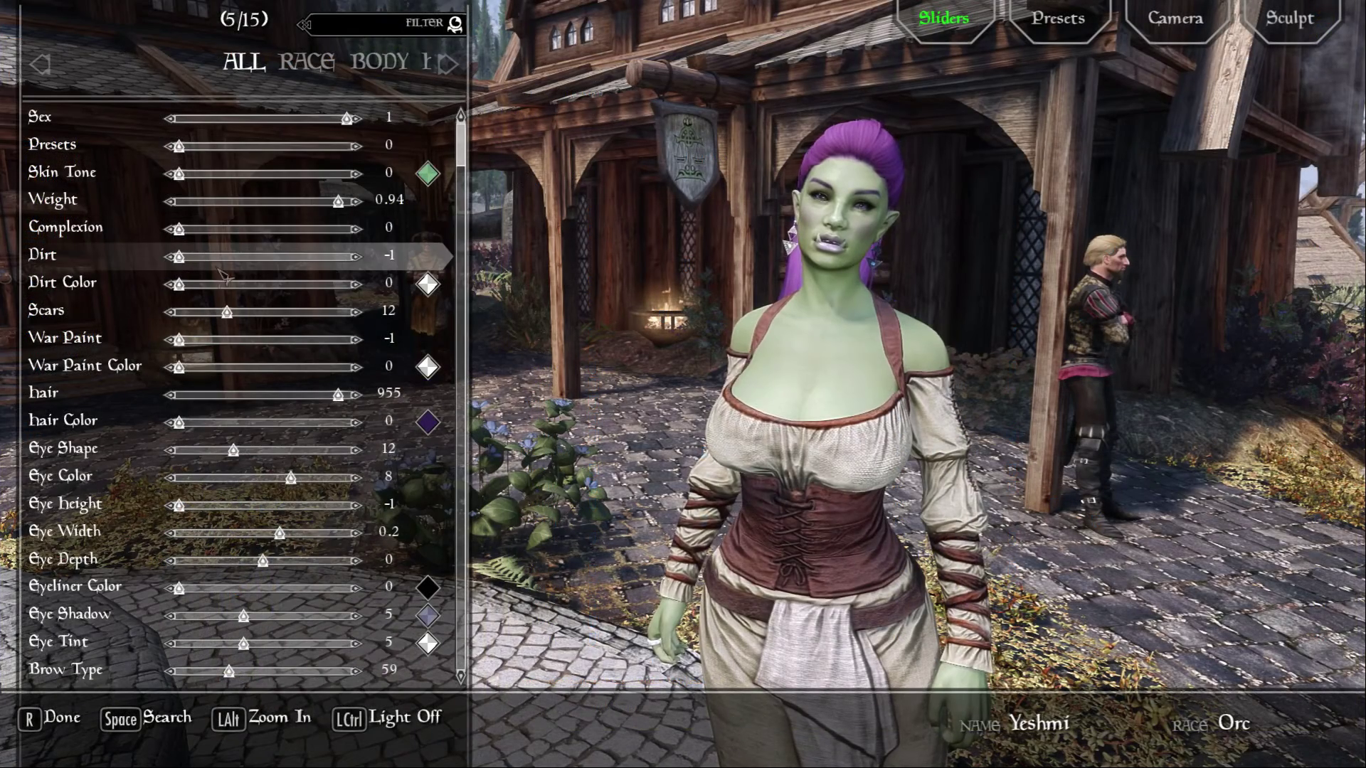
Drag the RaceMenu Weight slider from 0.94 down to about 0.77 on Yeshmi
drag(337, 198, 254, 198)
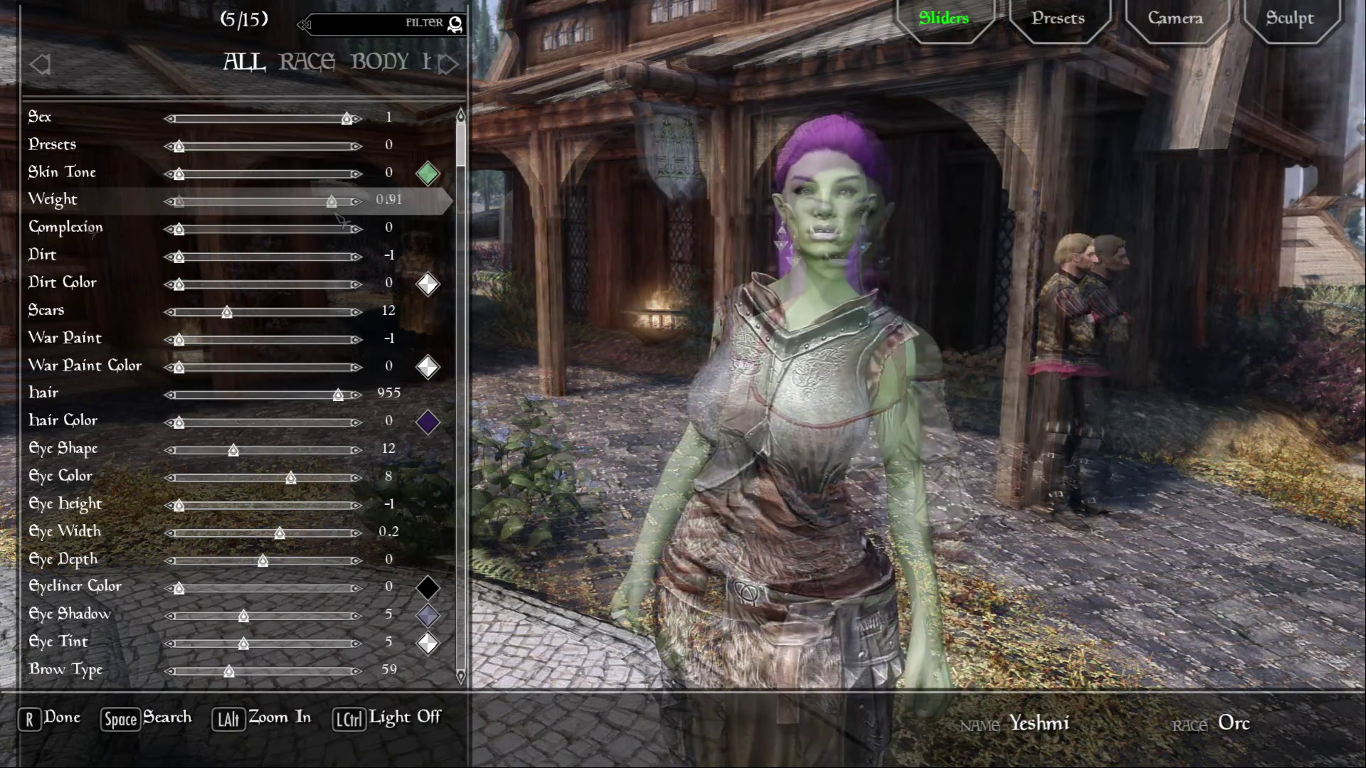
drag(338, 202, 303, 201)
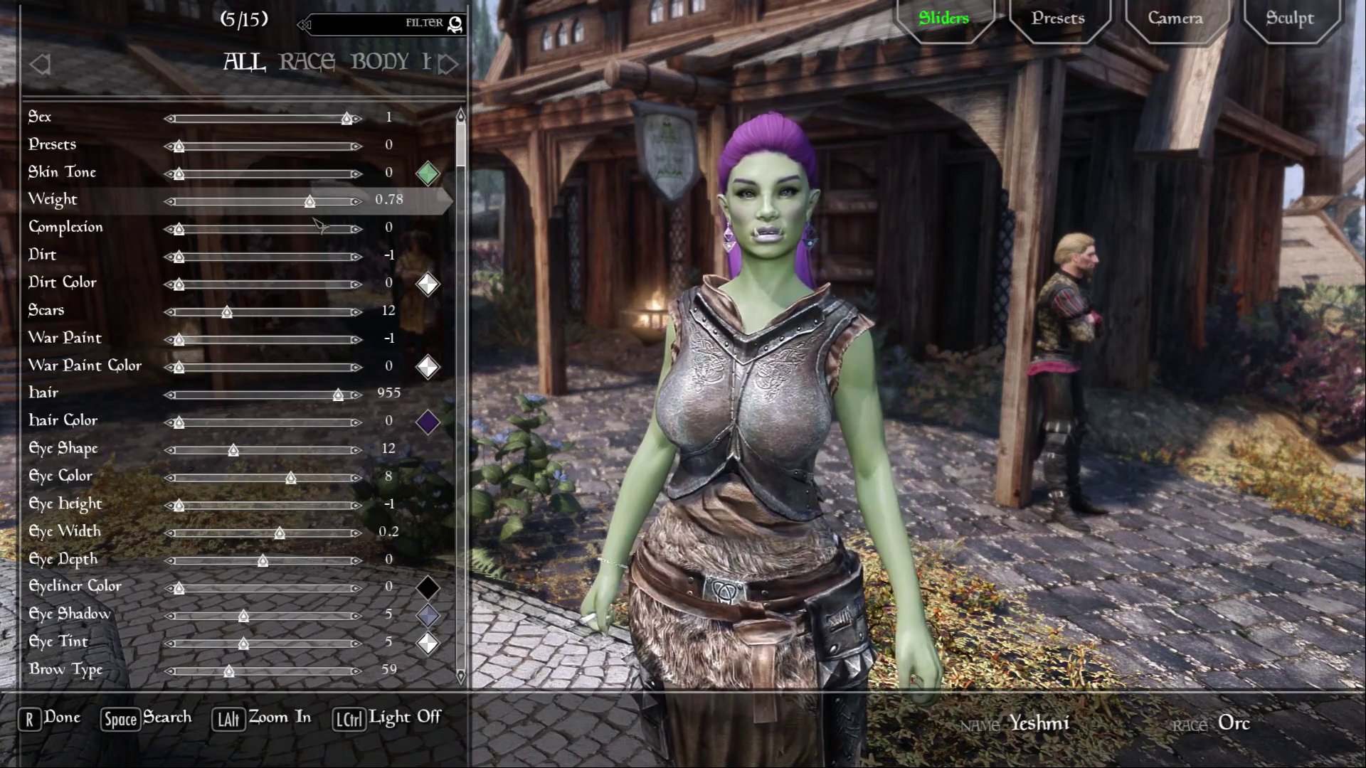
drag(307, 199, 303, 199)
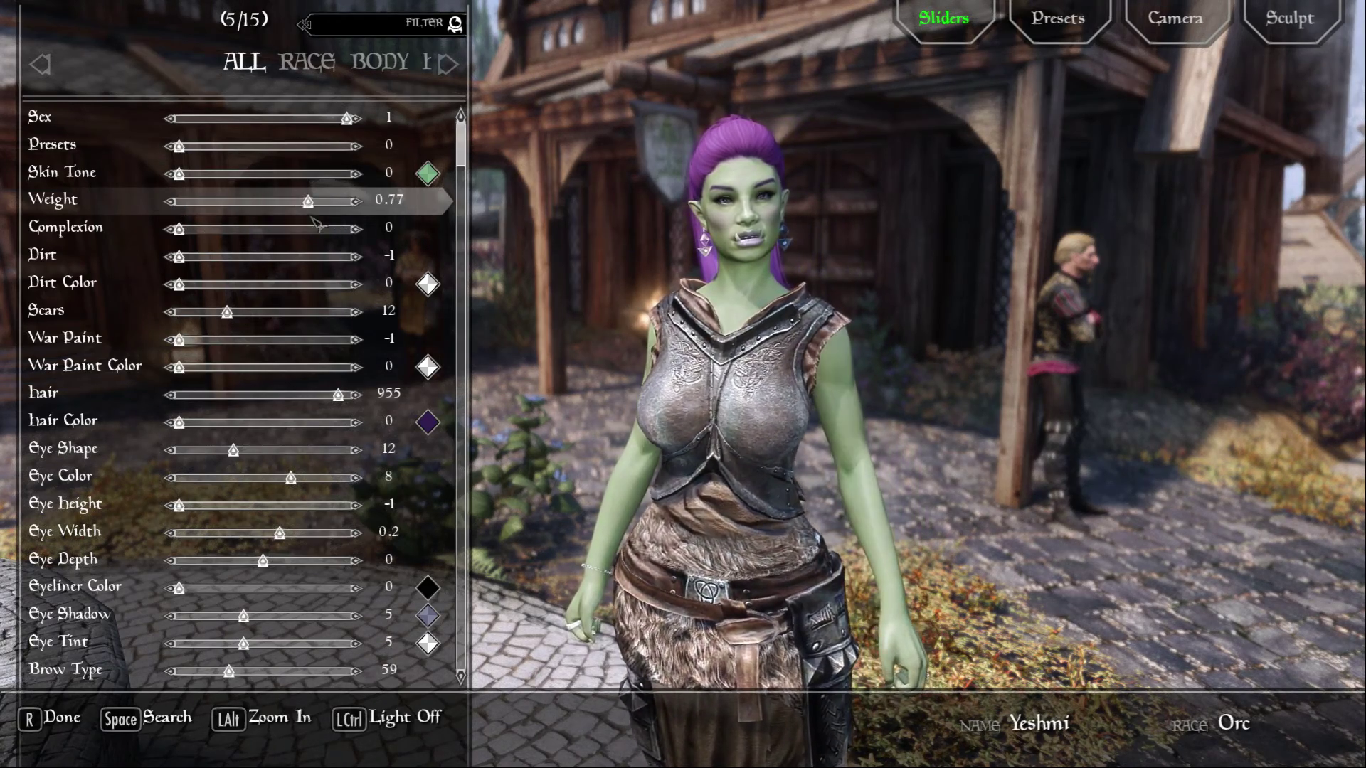